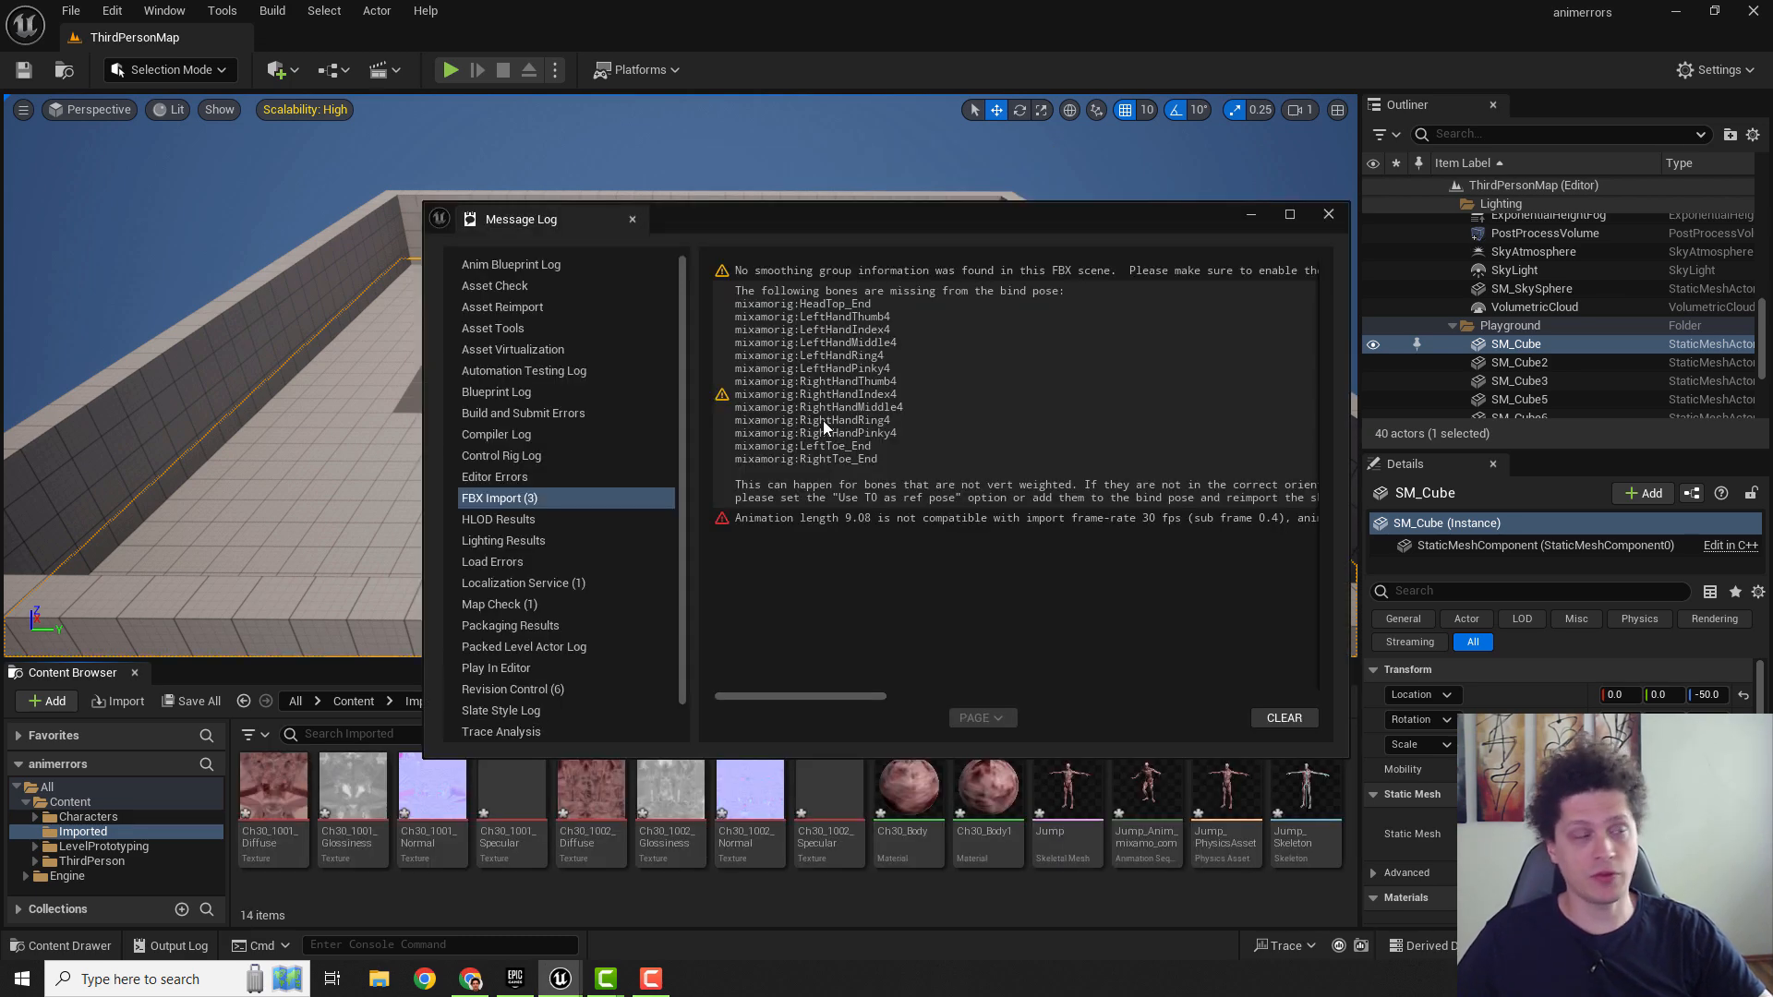
{"action": "mouse_move", "coordinate": [754, 281]}
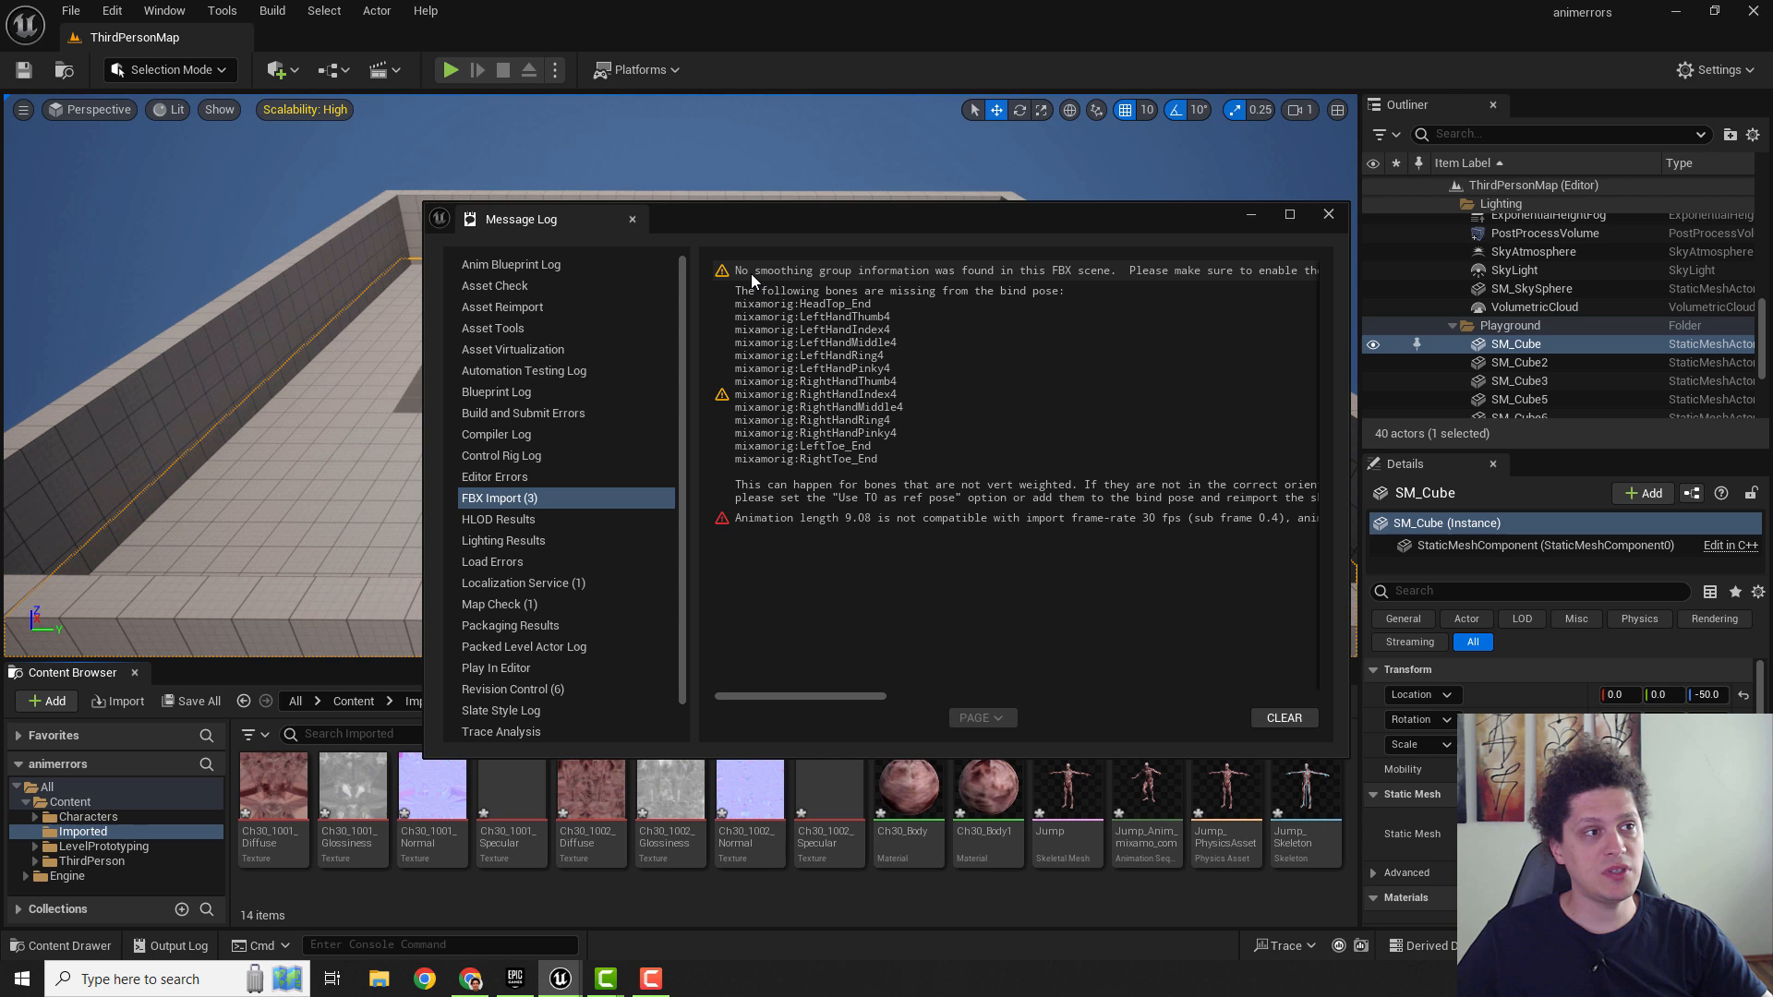
{"action": "mouse_move", "coordinate": [1009, 281]}
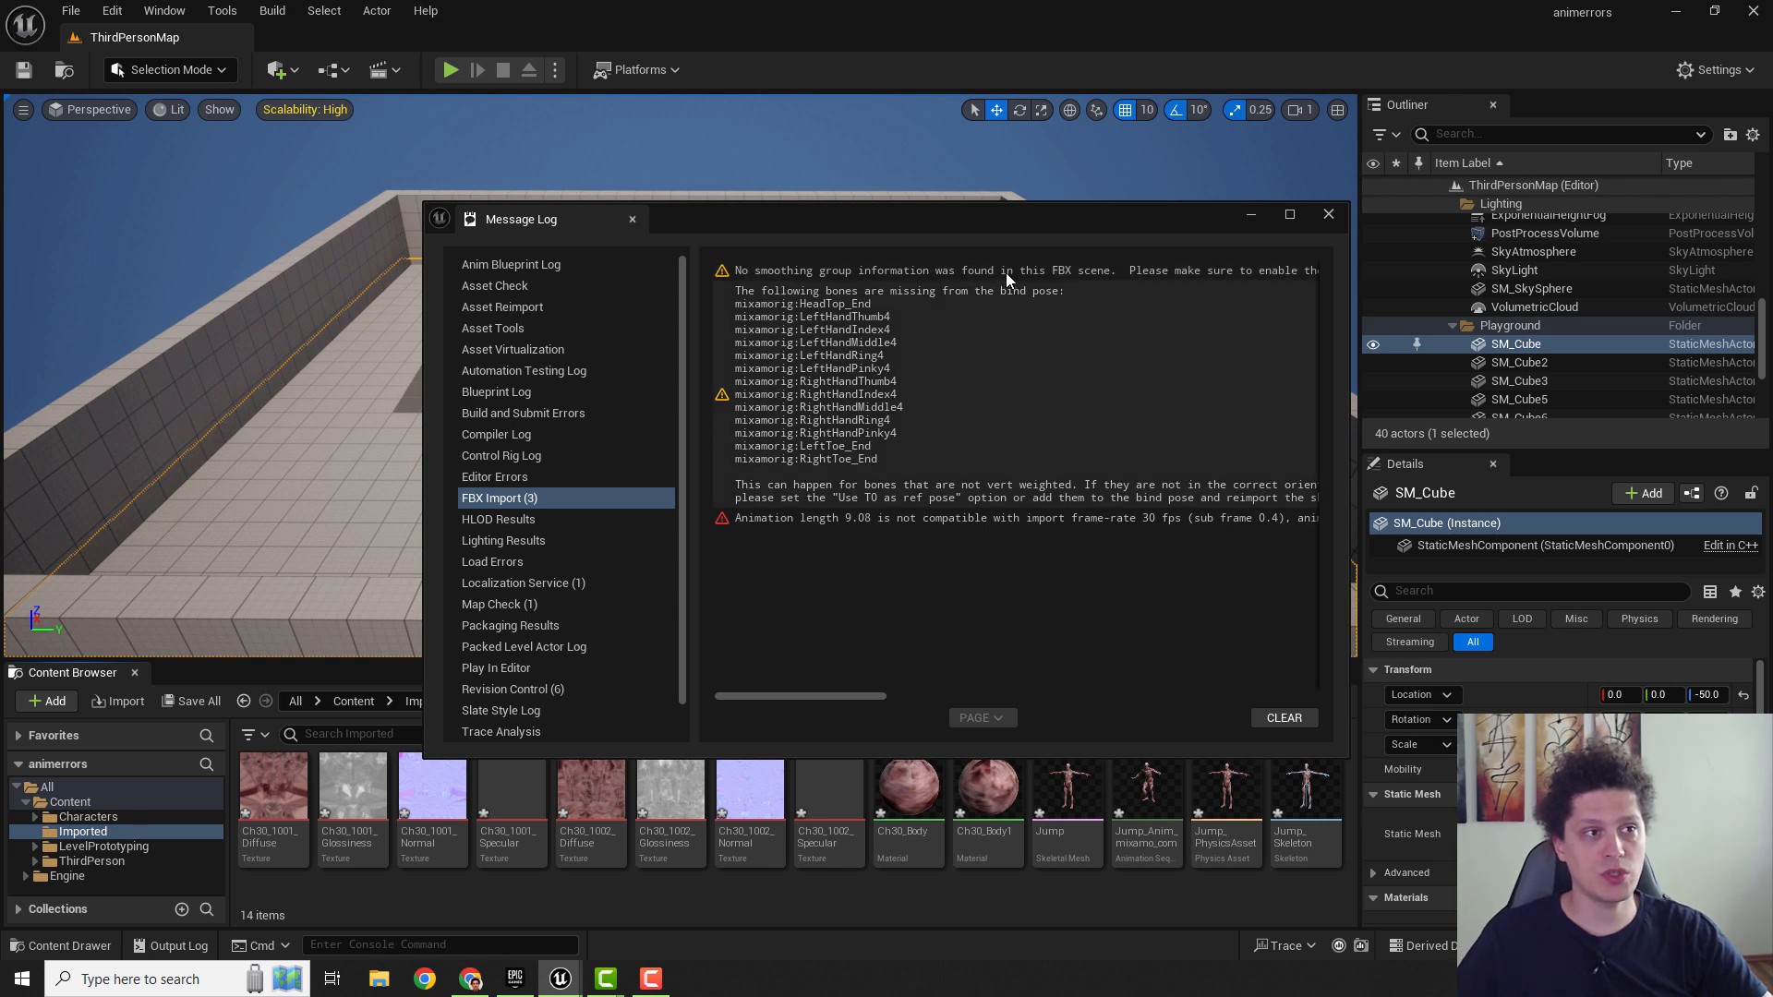
{"action": "mouse_move", "coordinate": [1100, 286]}
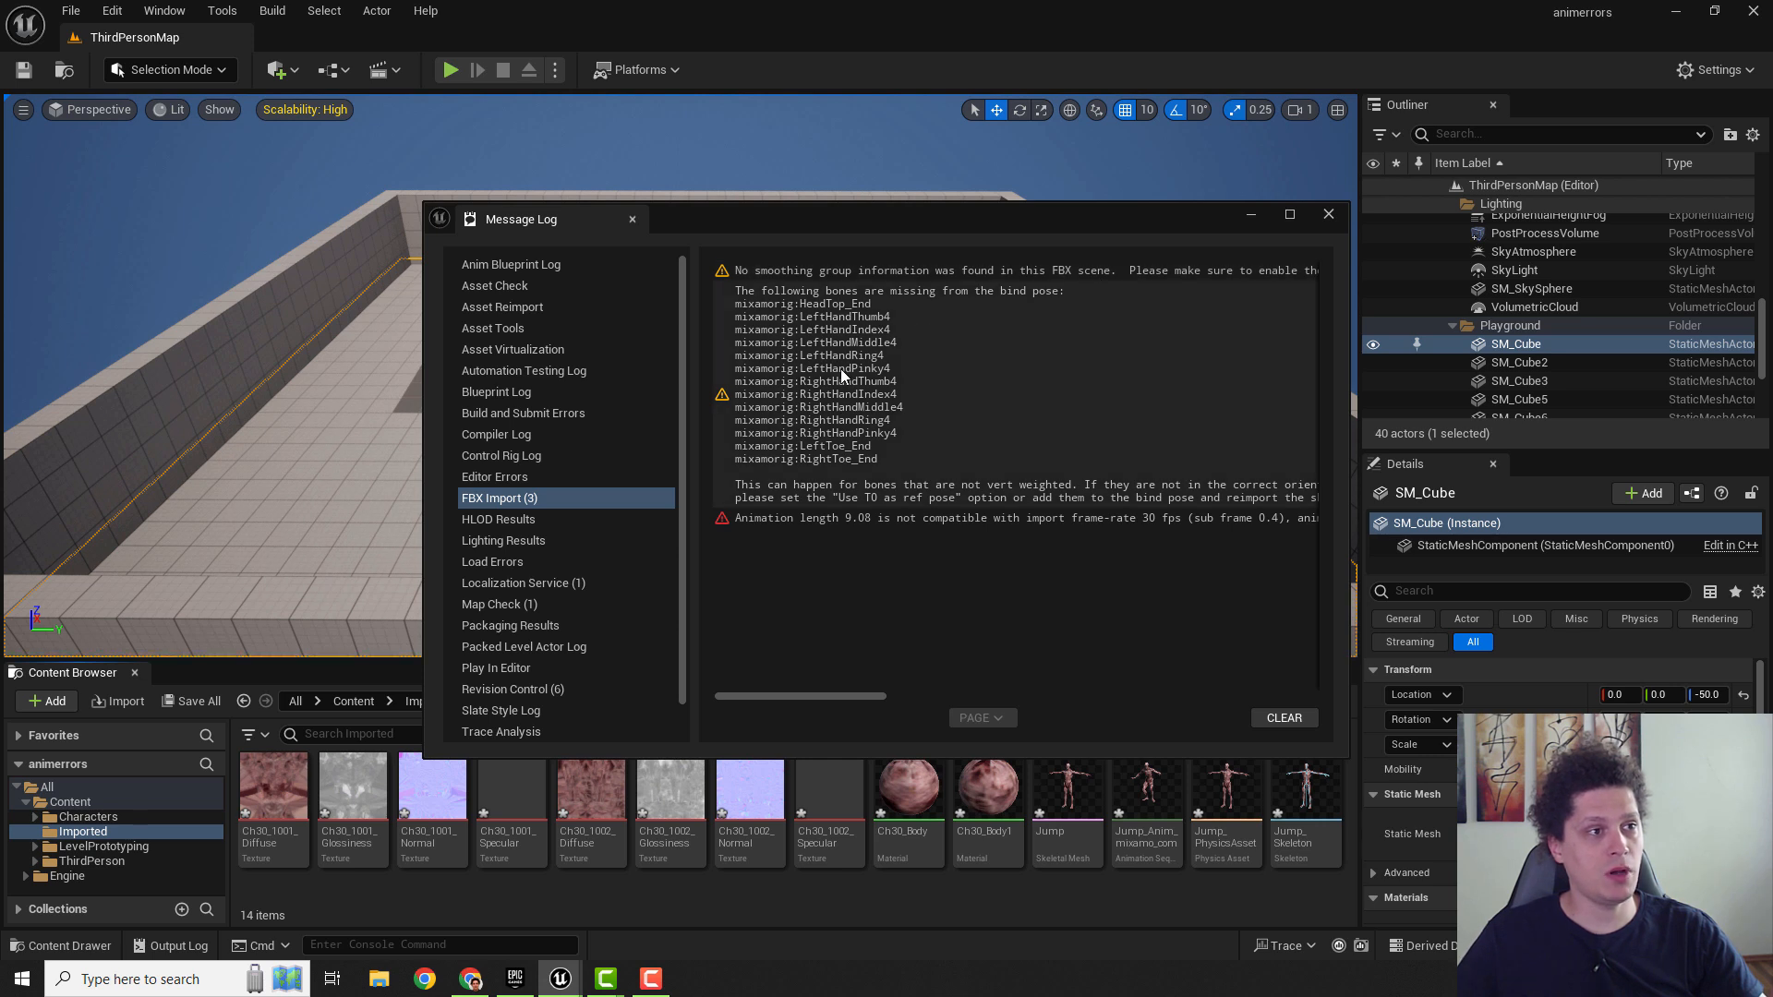
{"action": "mouse_move", "coordinate": [826, 372]}
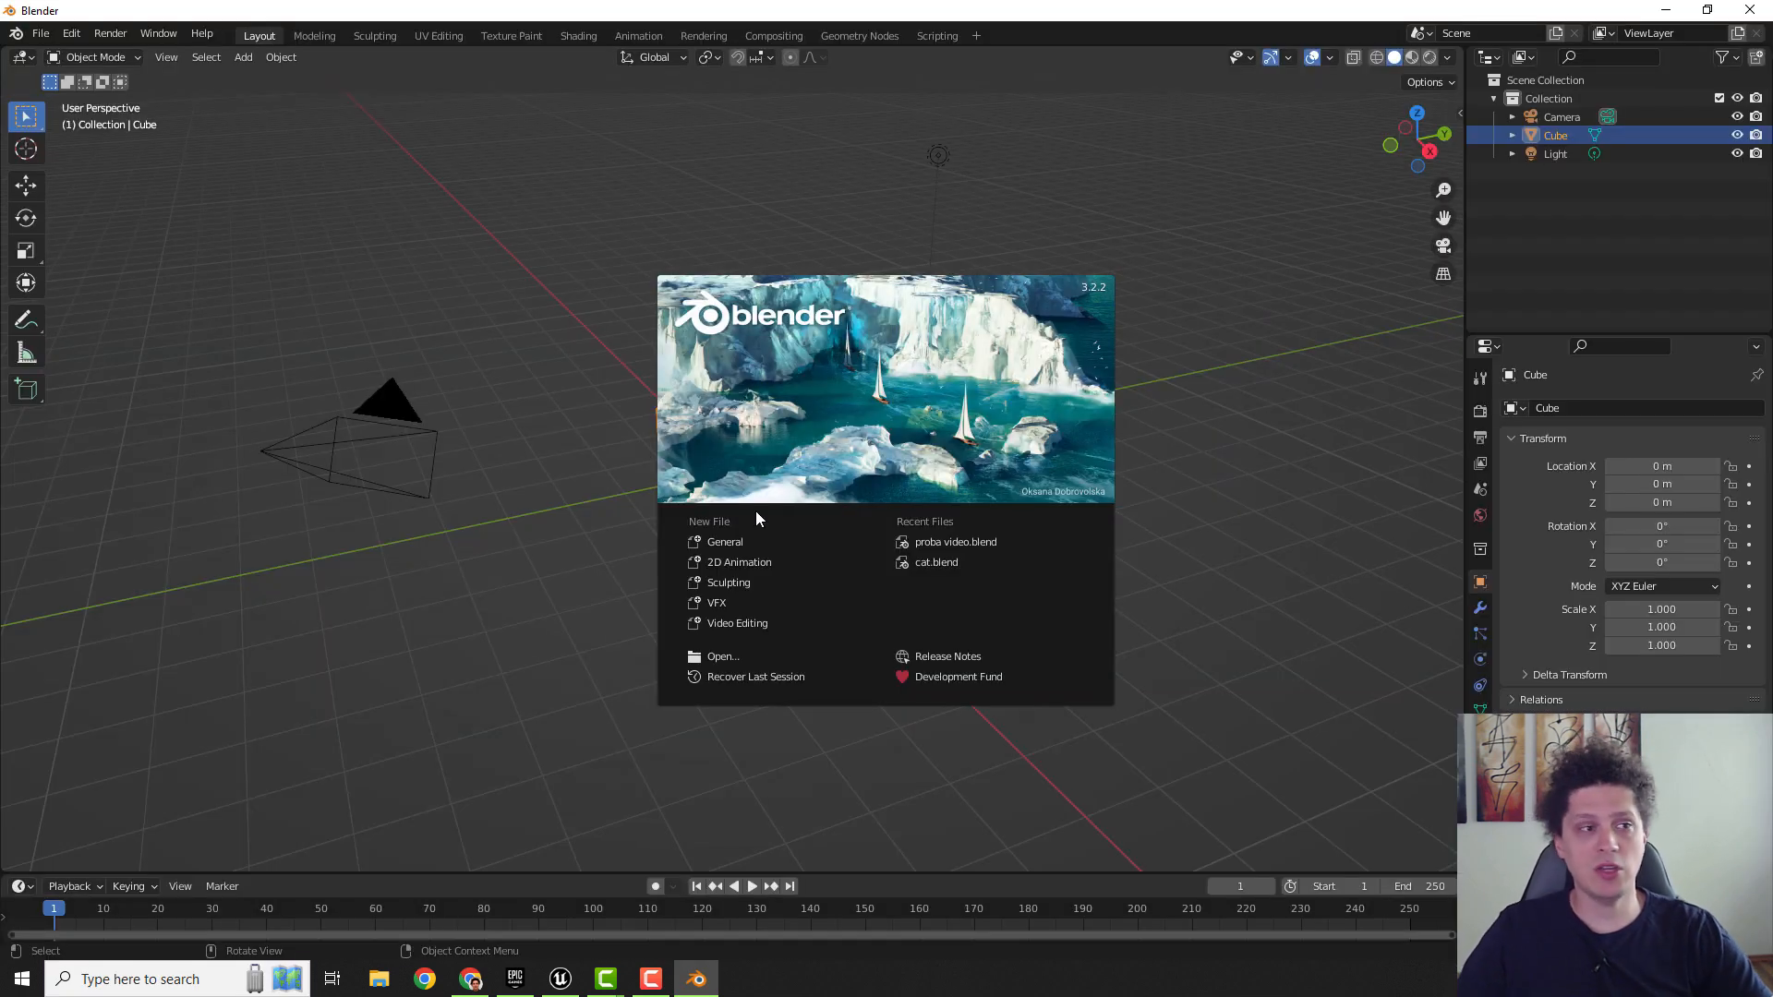
{"action": "mouse_move", "coordinate": [724, 542]}
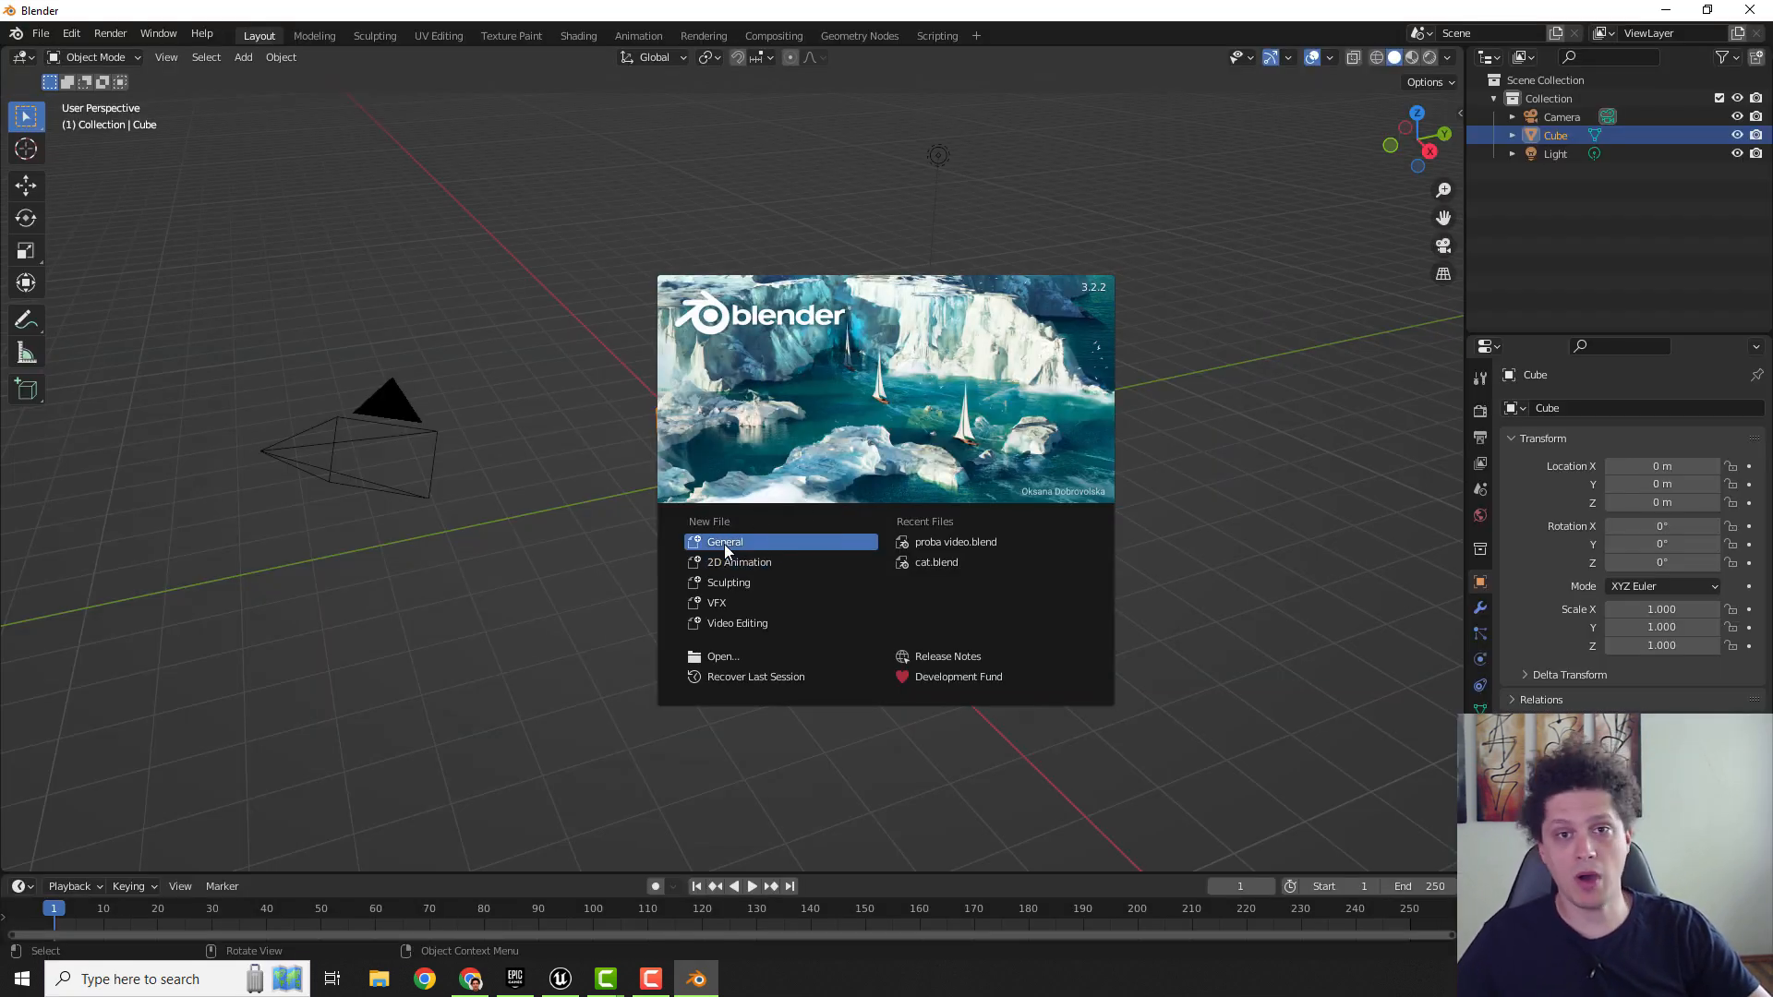
{"action": "mouse_move", "coordinate": [724, 542]}
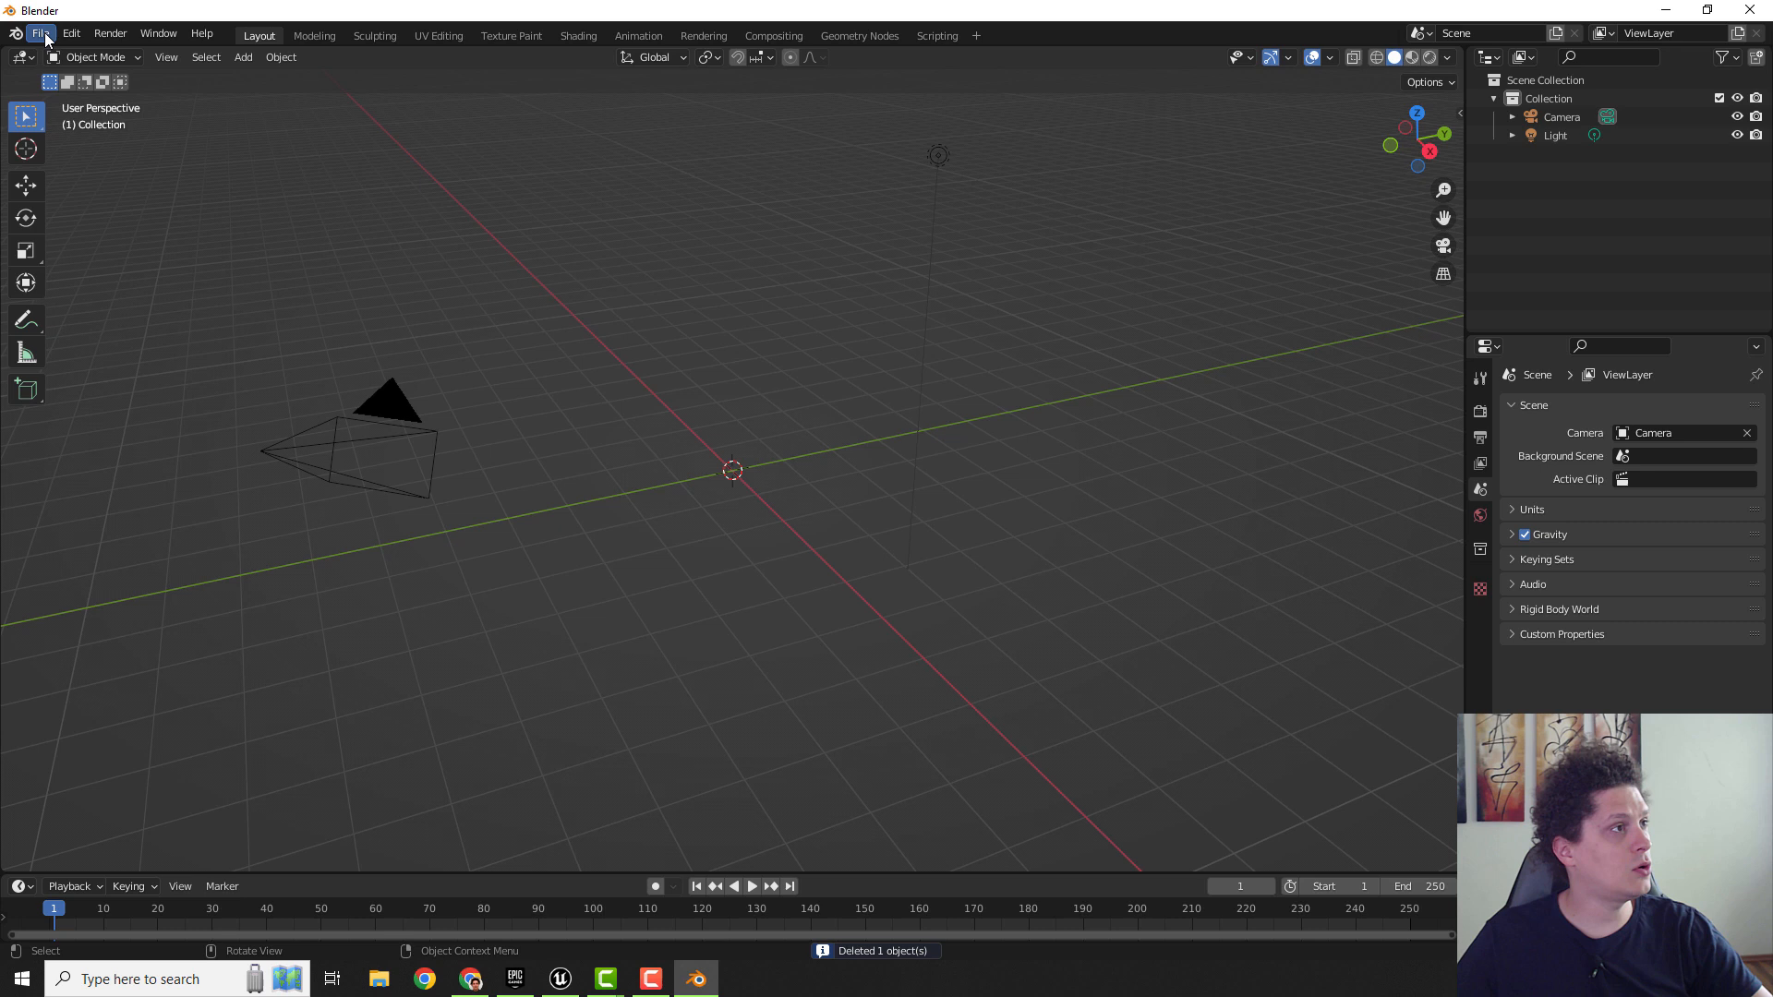
Import Jump.fbx from the Desktop into the Blender scene
{"action": "left_click", "coordinate": [41, 33]}
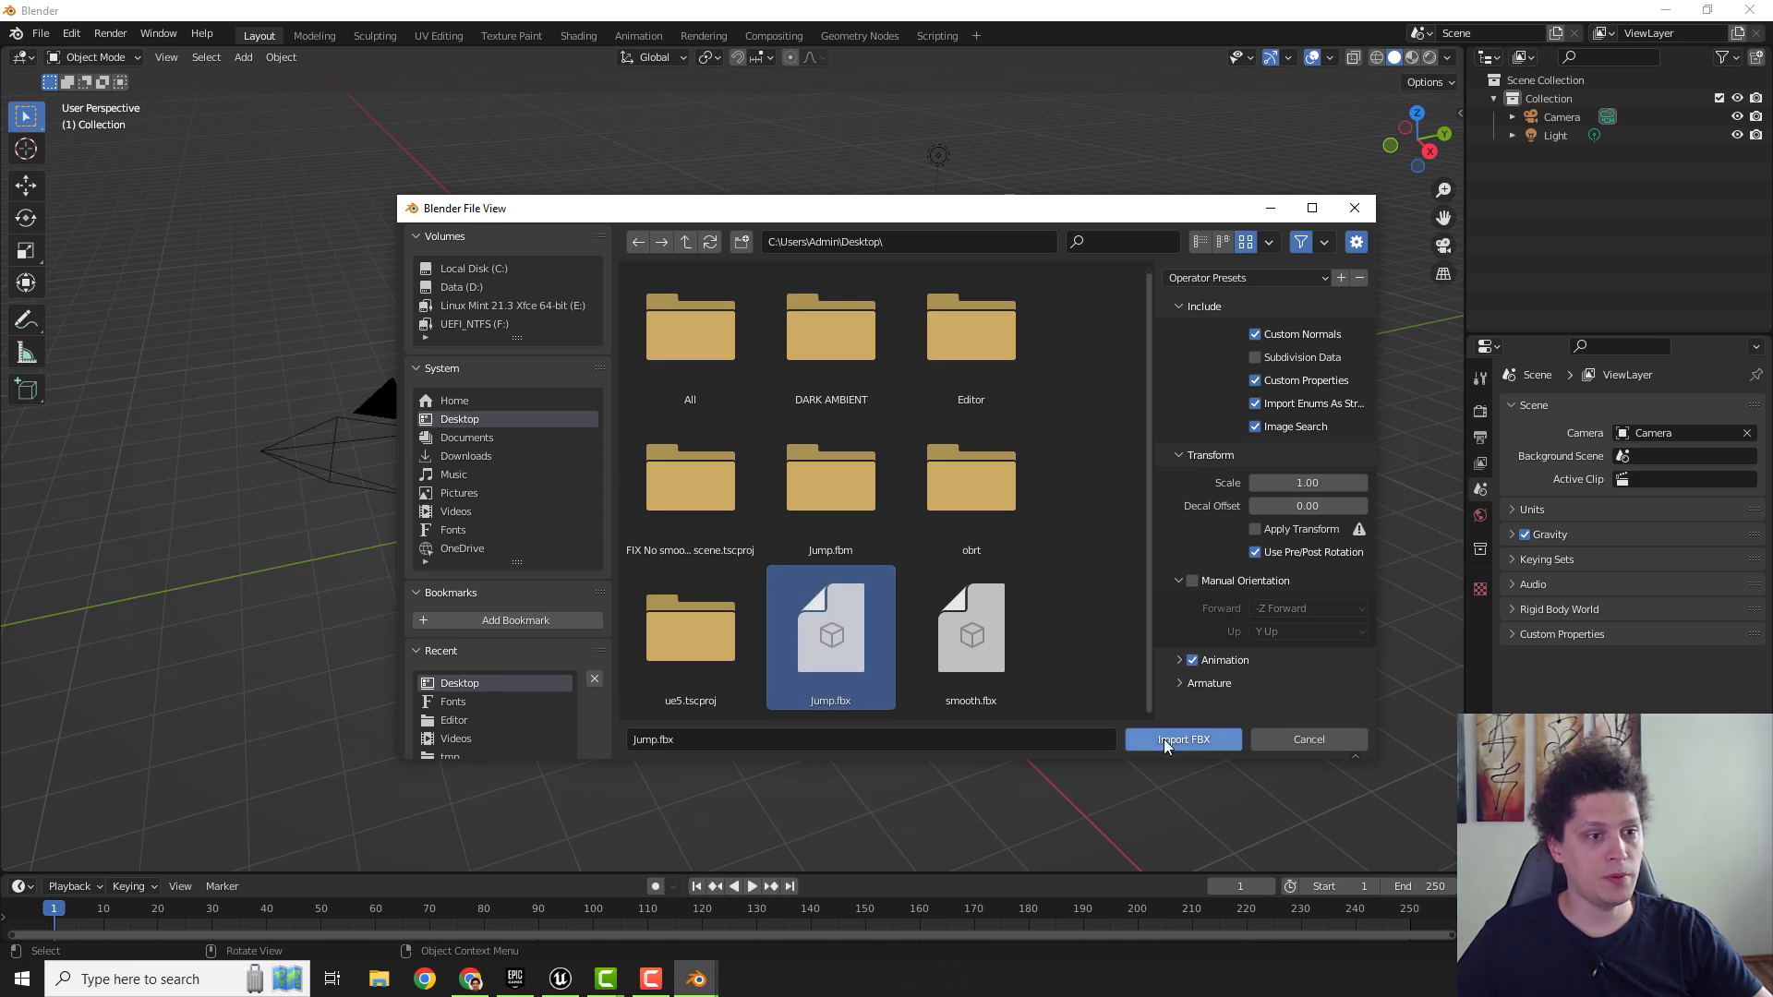
{"action": "left_click", "coordinate": [1183, 740]}
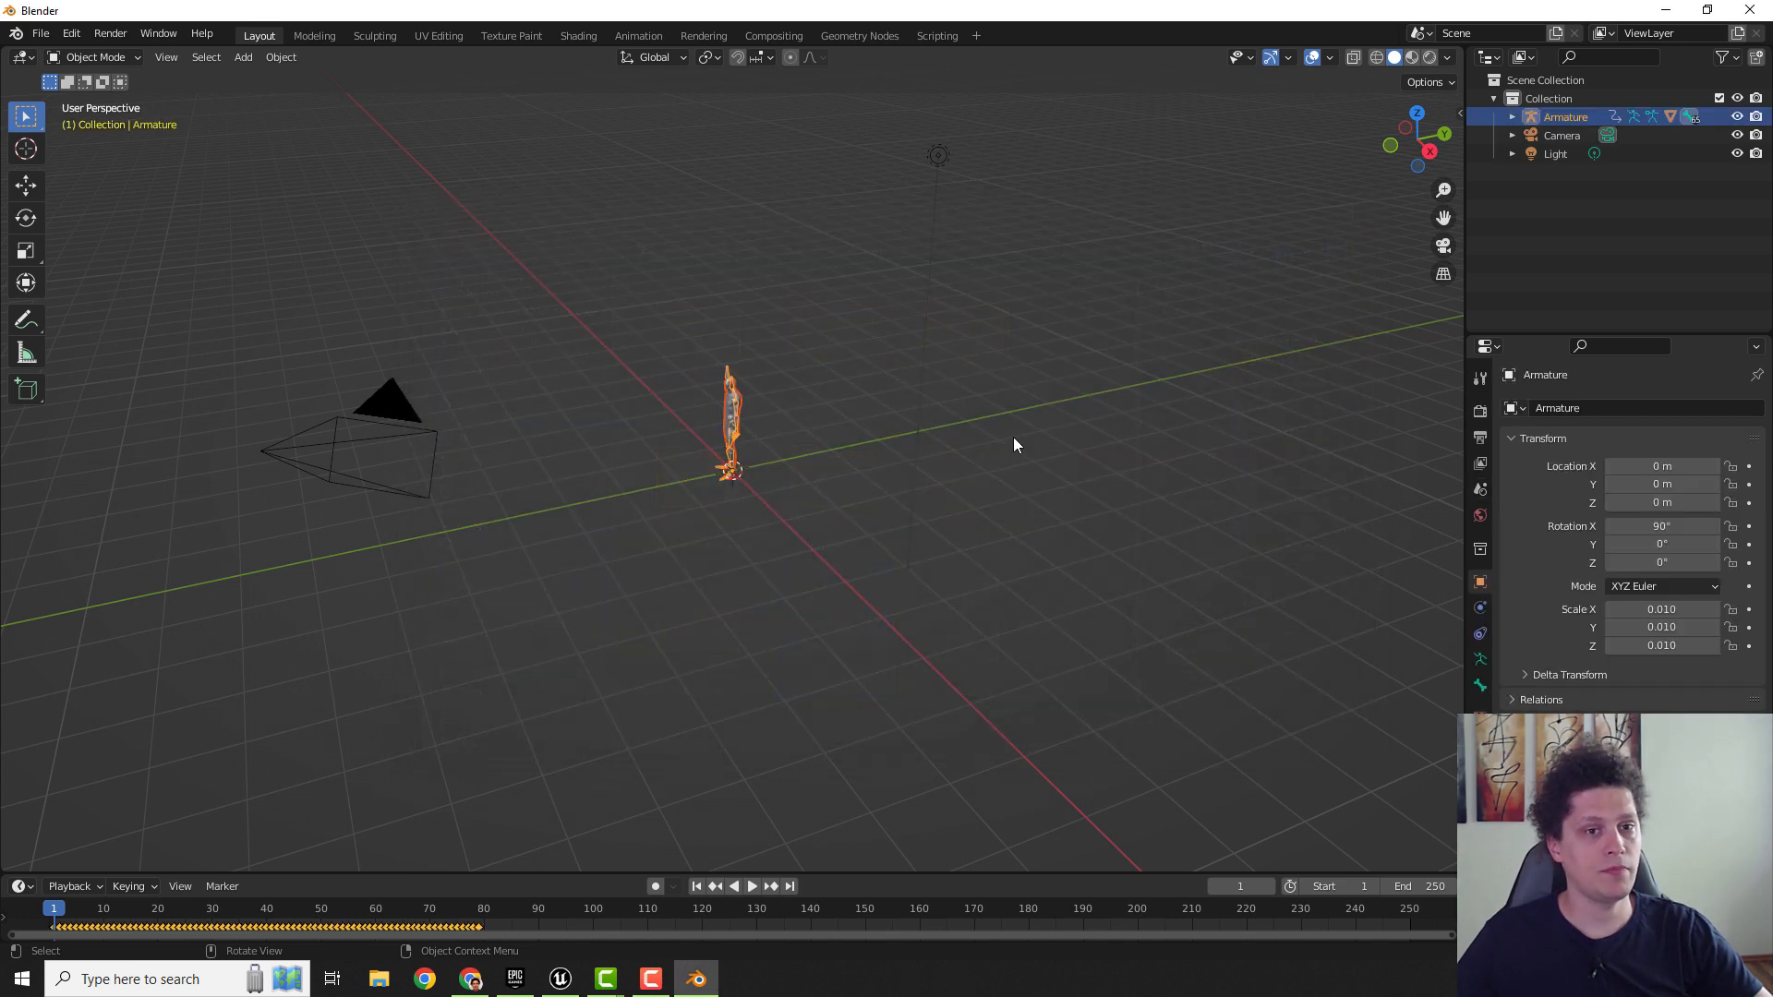
Export the Jump character as FBX with Geometry smoothing set to Face, saved as smooth.fbx on the Desktop
{"action": "left_click", "coordinate": [39, 33]}
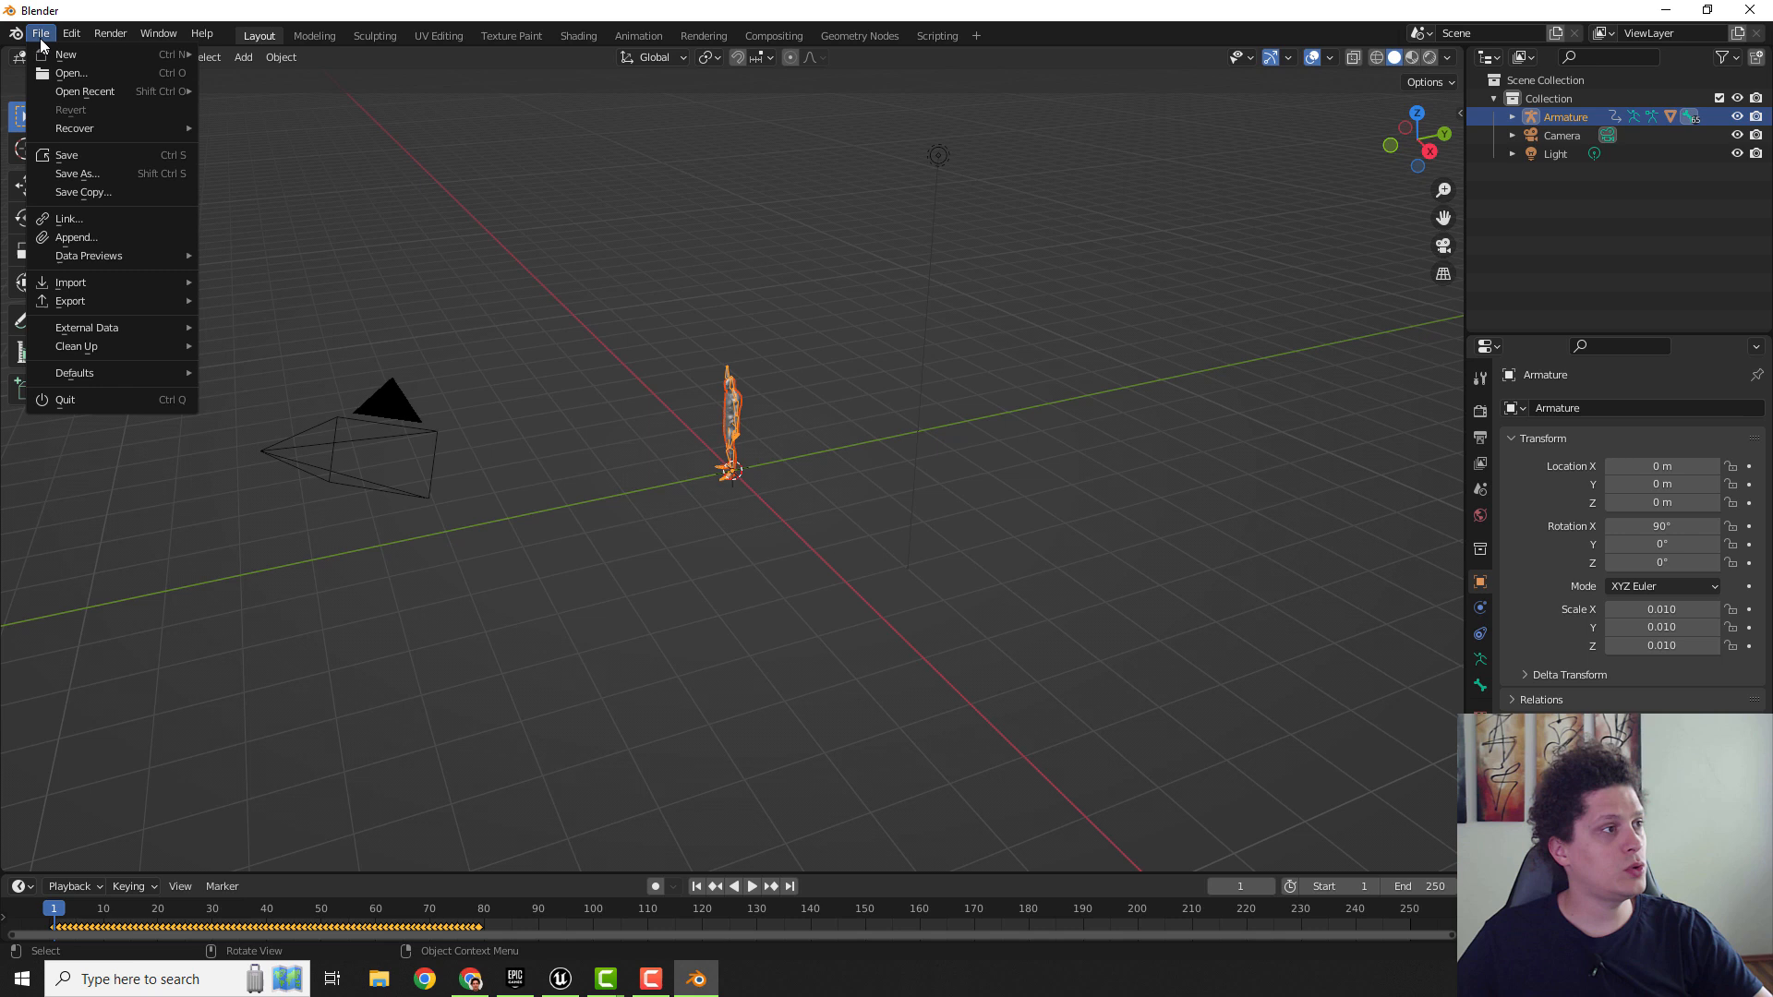
{"action": "left_click", "coordinate": [70, 301]}
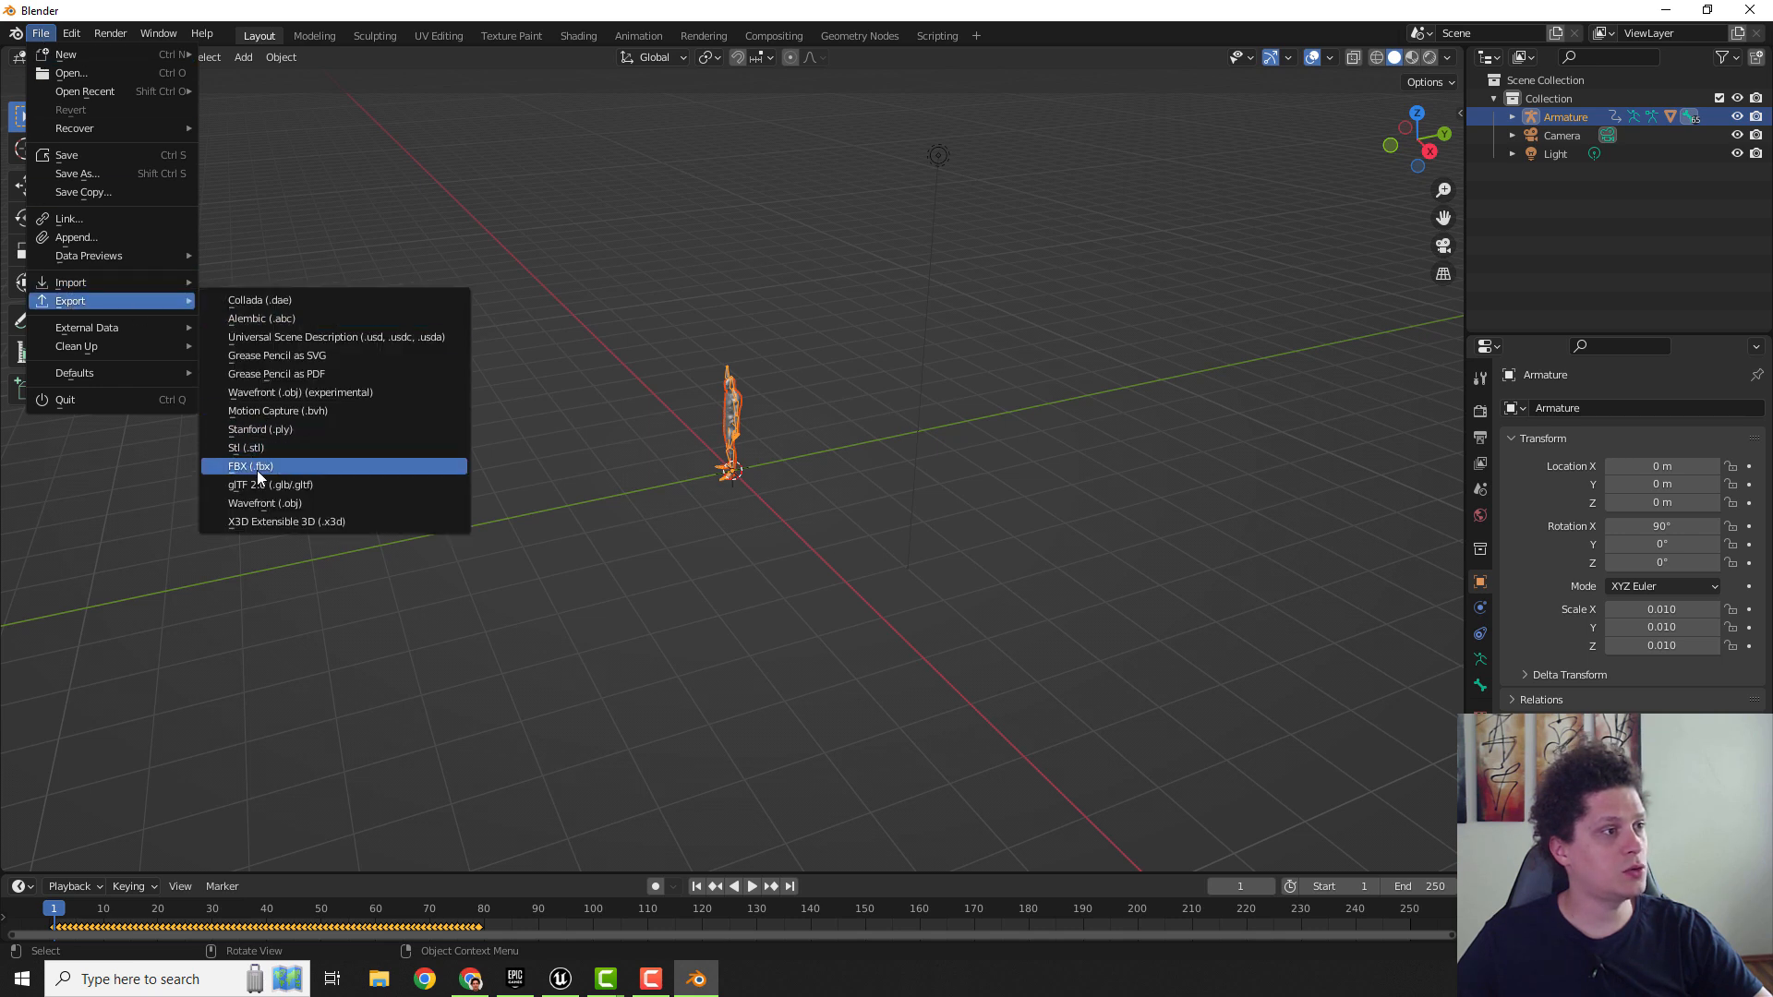
{"action": "left_click", "coordinate": [251, 465]}
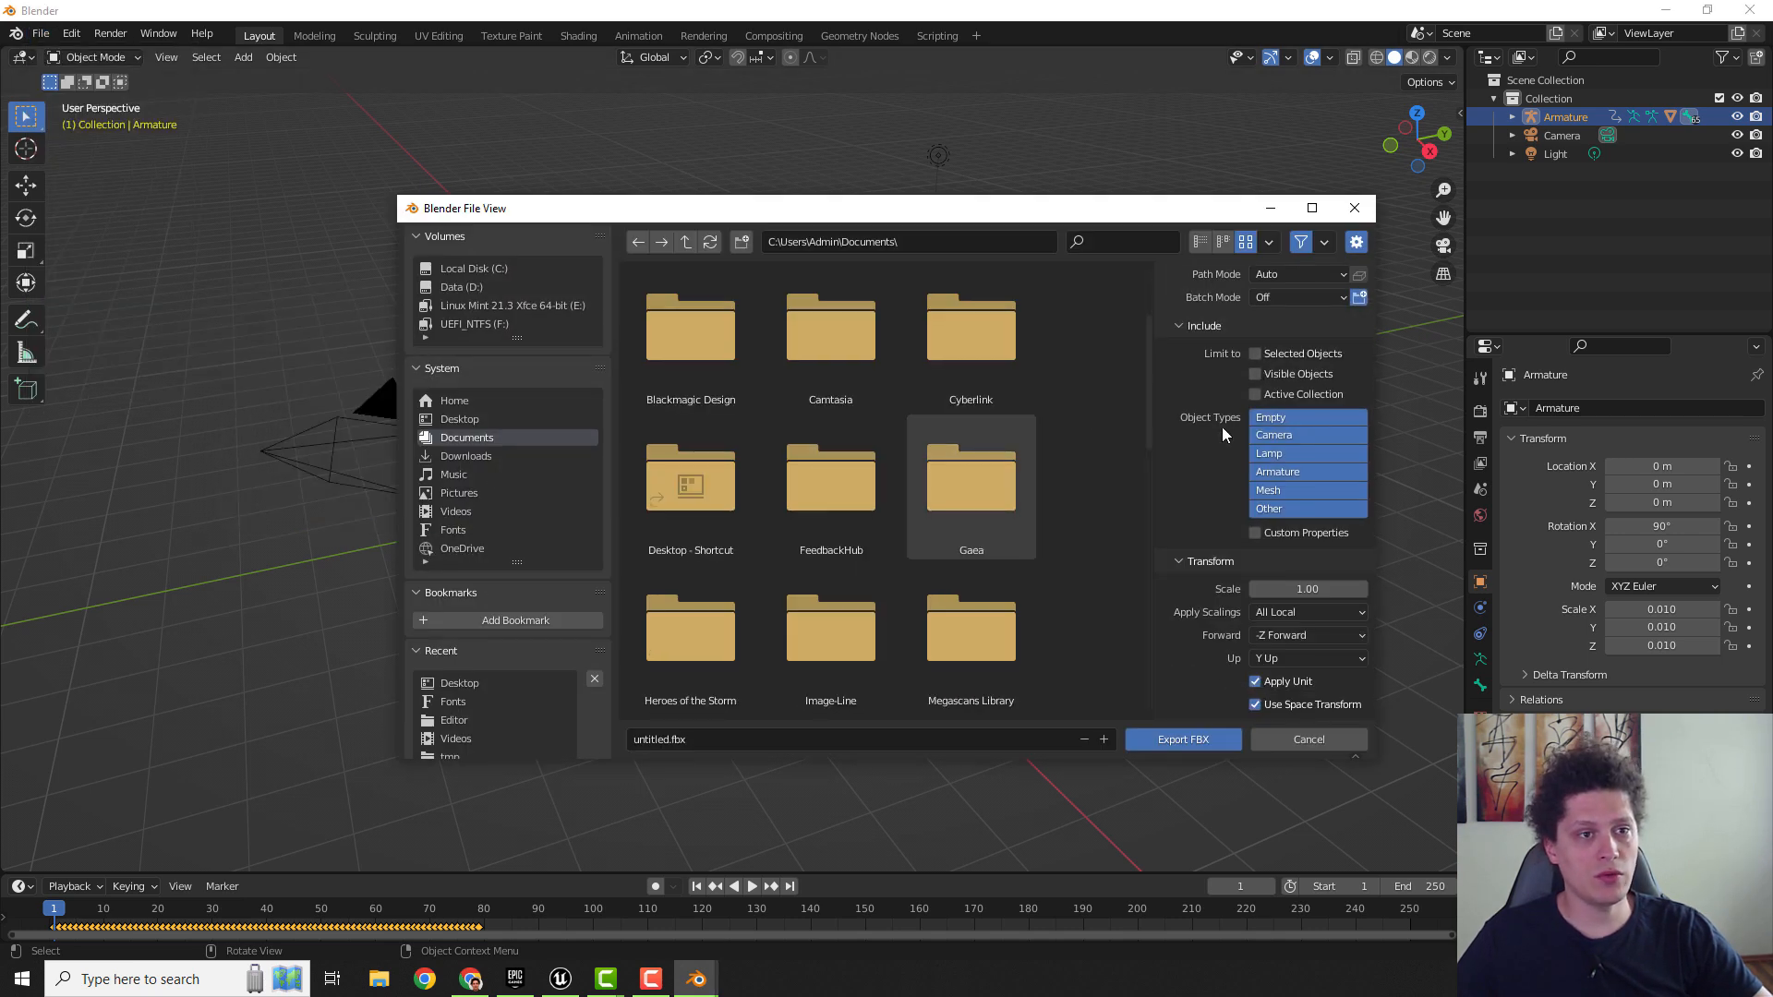
{"action": "scroll", "scroll_direction": "down", "scroll_amount": 3}
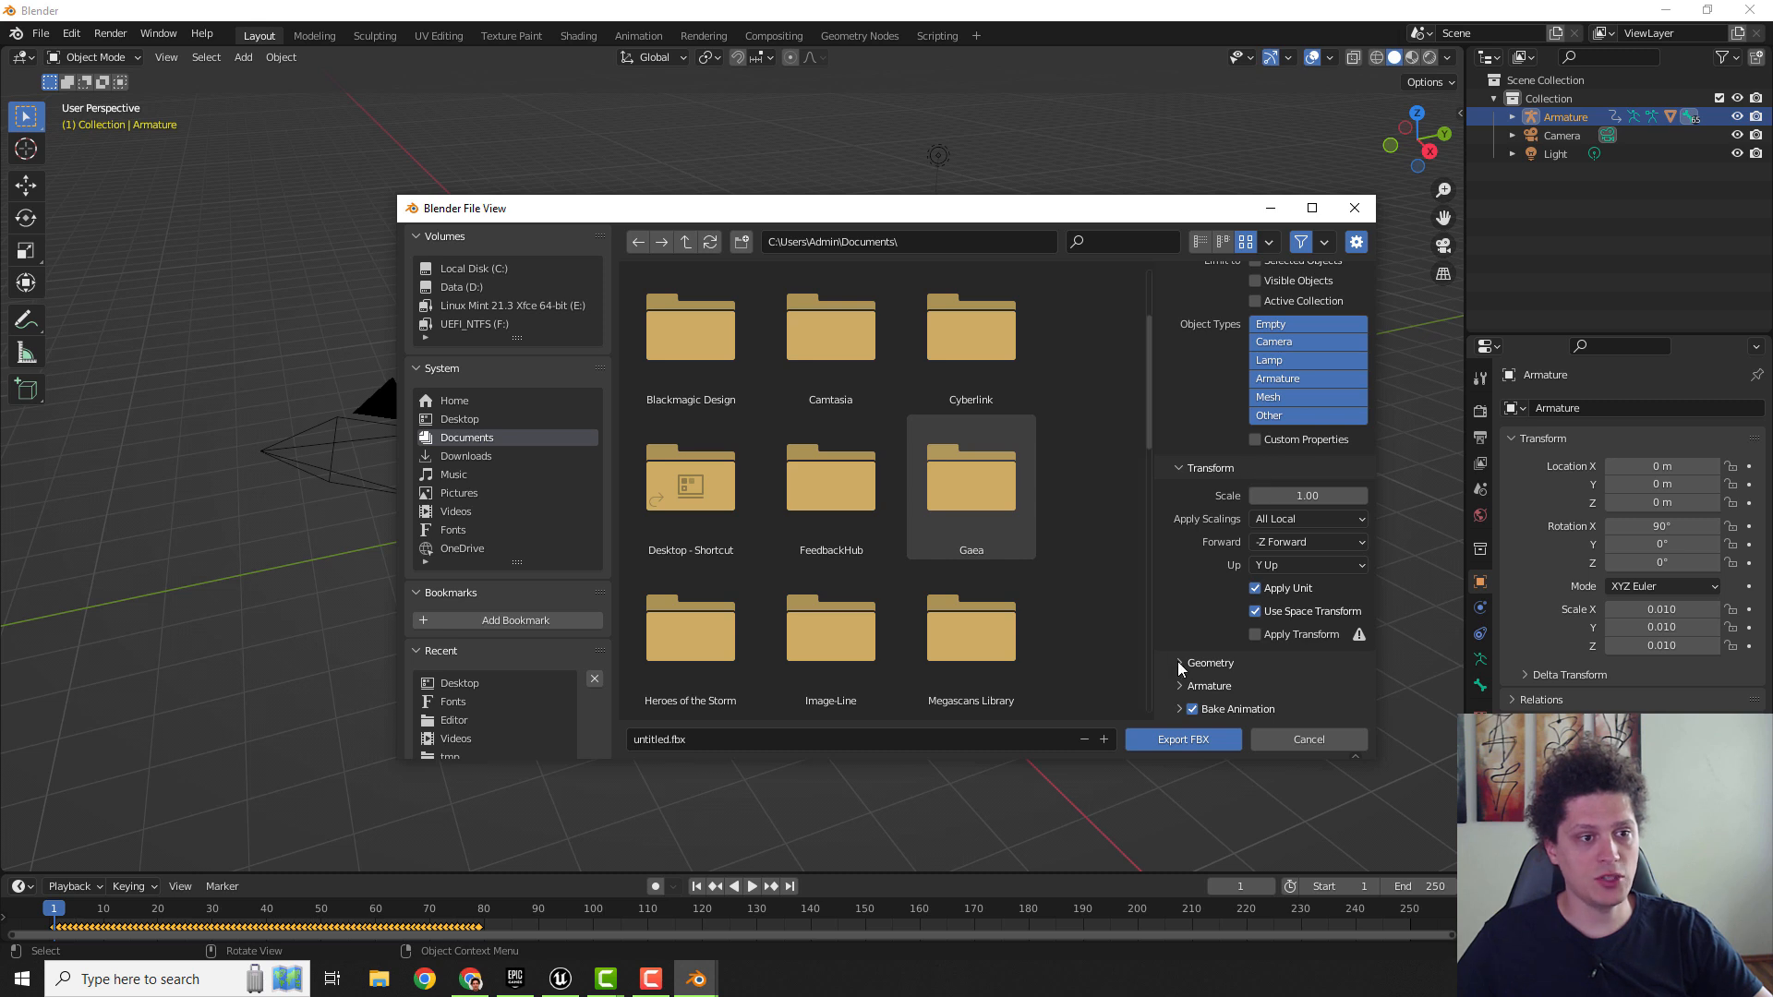
{"action": "left_click", "coordinate": [1308, 542]}
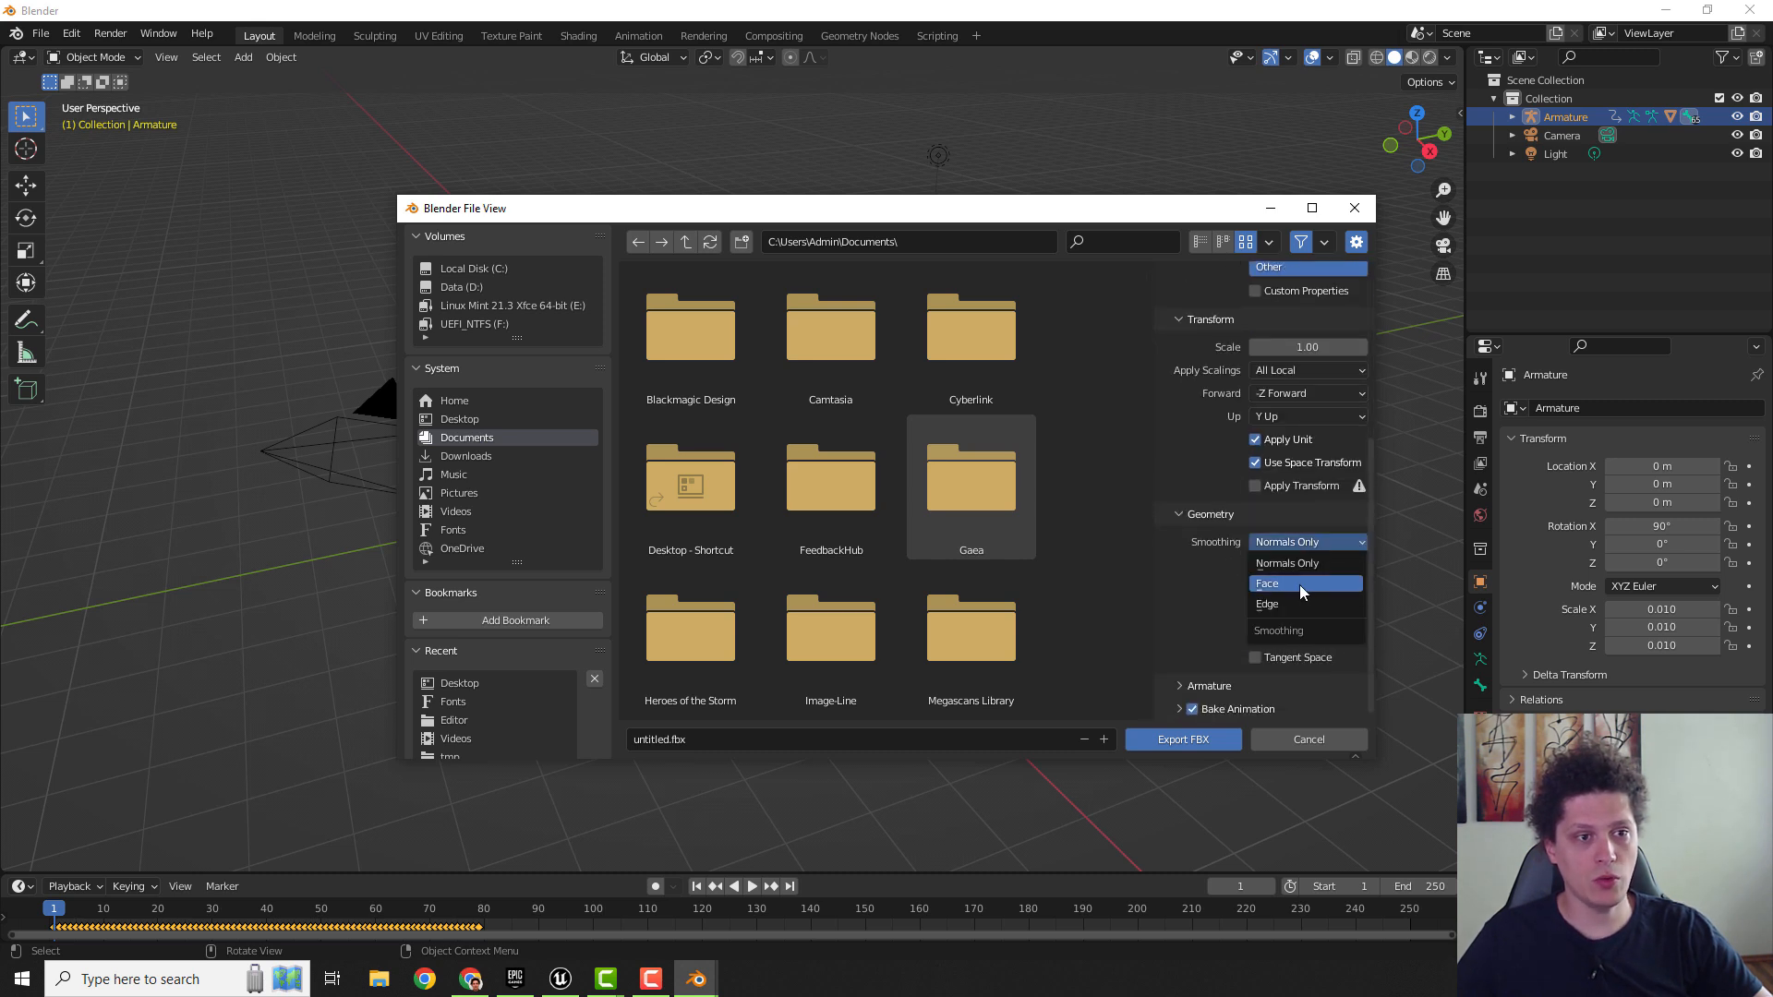
{"action": "left_click", "coordinate": [1268, 582]}
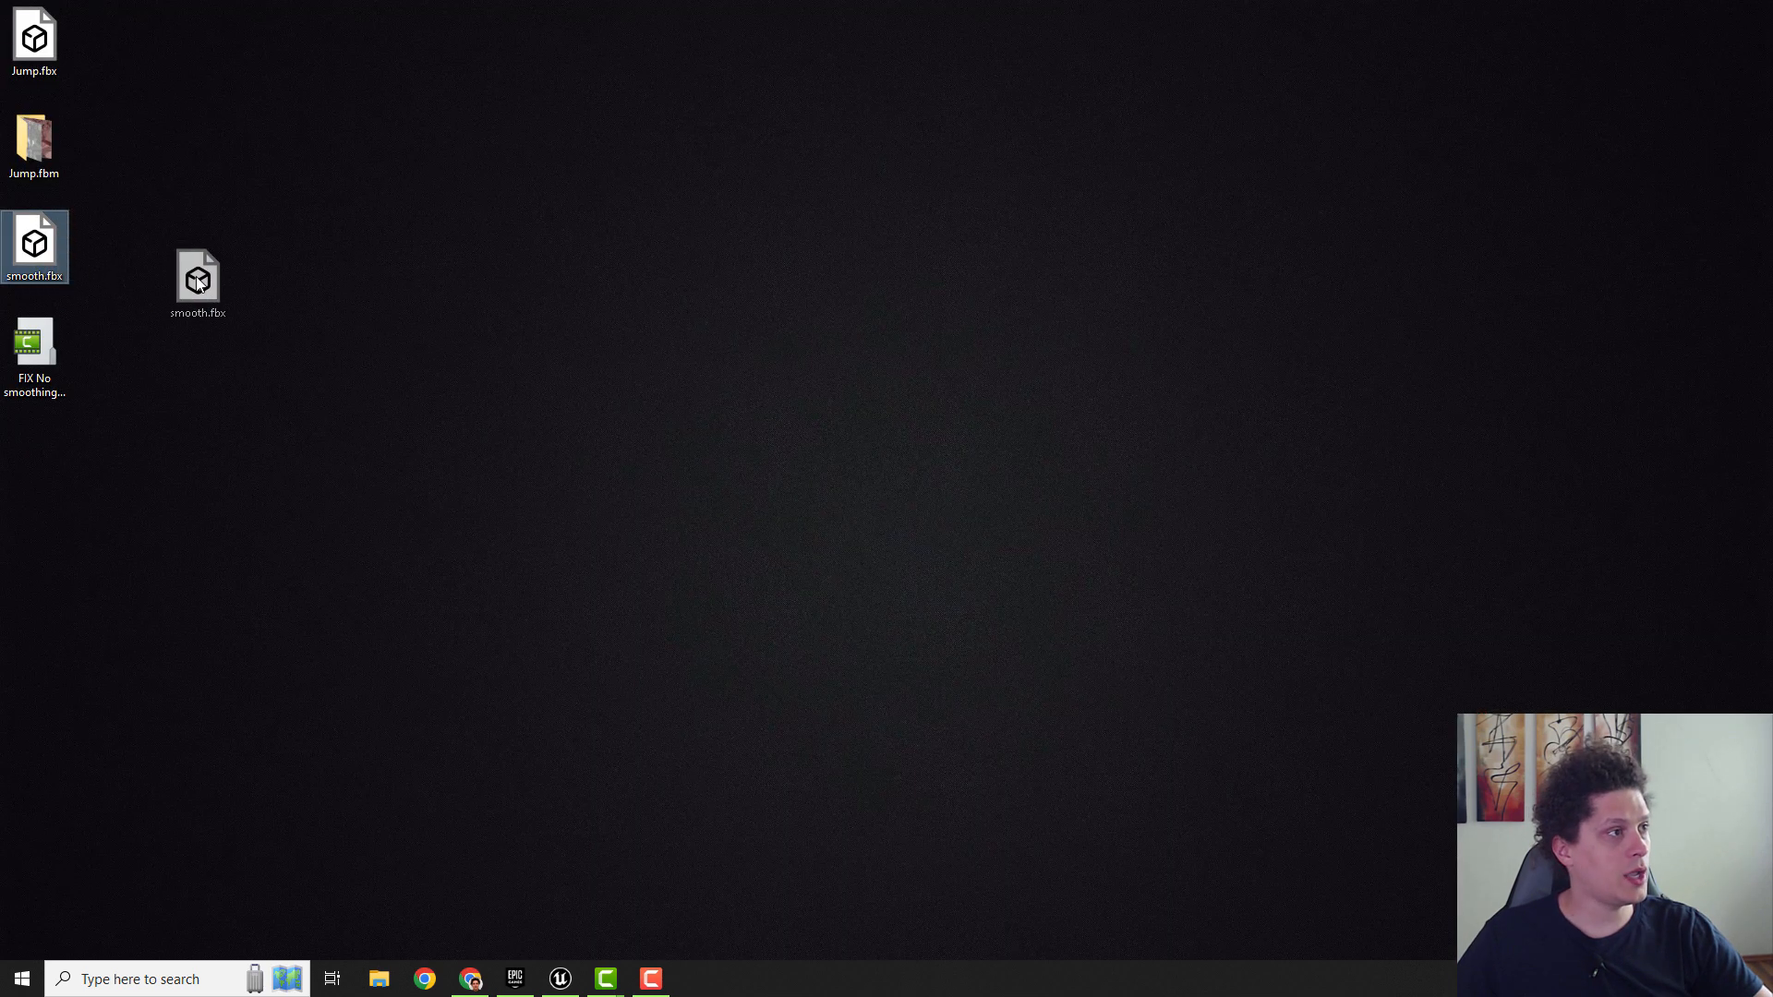
{"action": "left_click", "coordinate": [560, 979]}
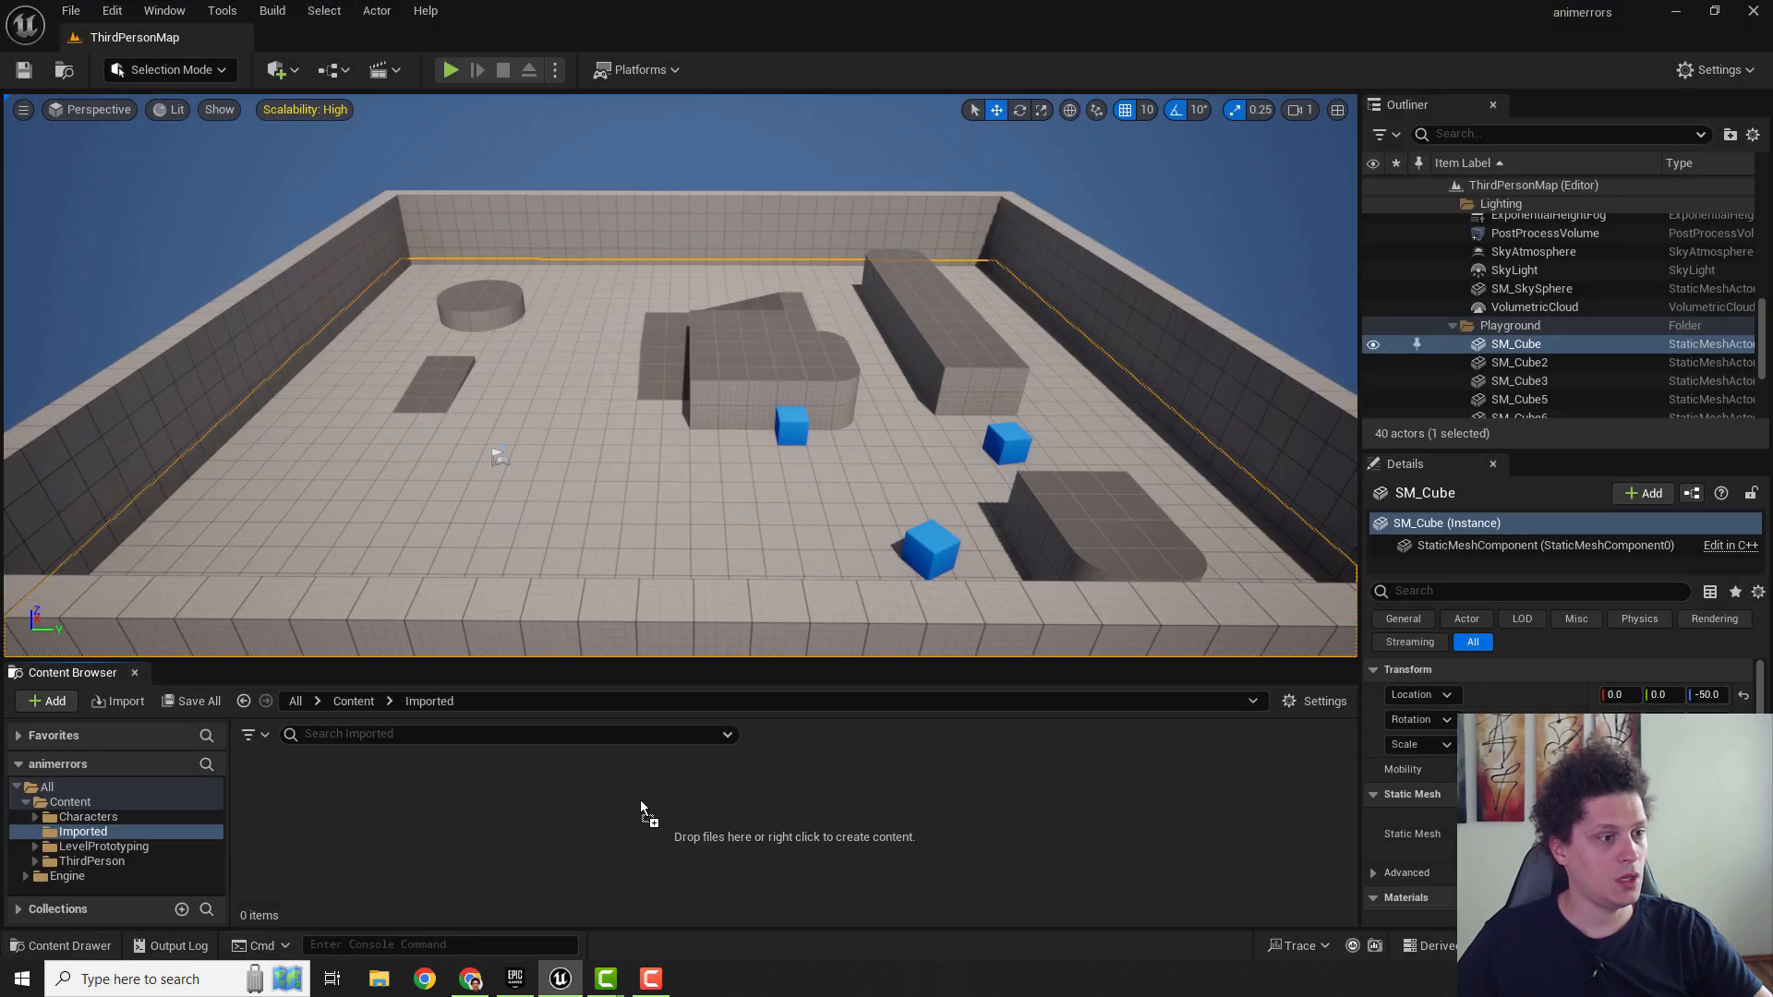
{"action": "mouse_move", "coordinate": [806, 818]}
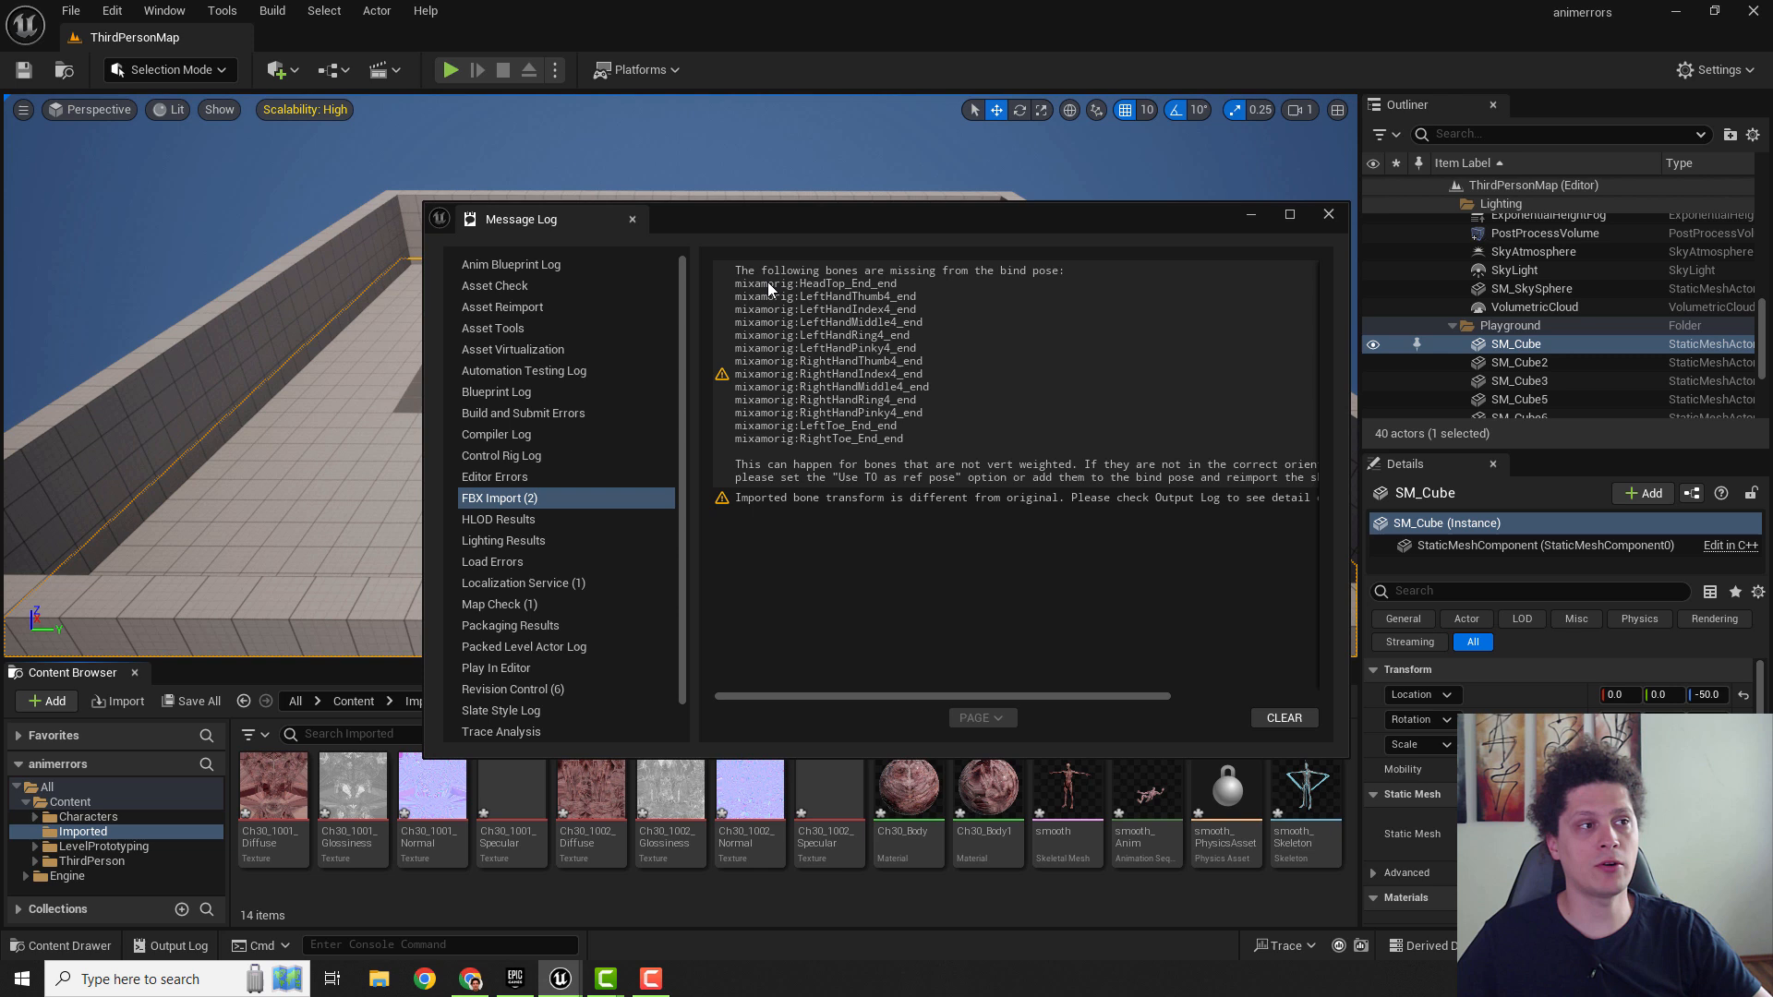
{"action": "mouse_move", "coordinate": [826, 314]}
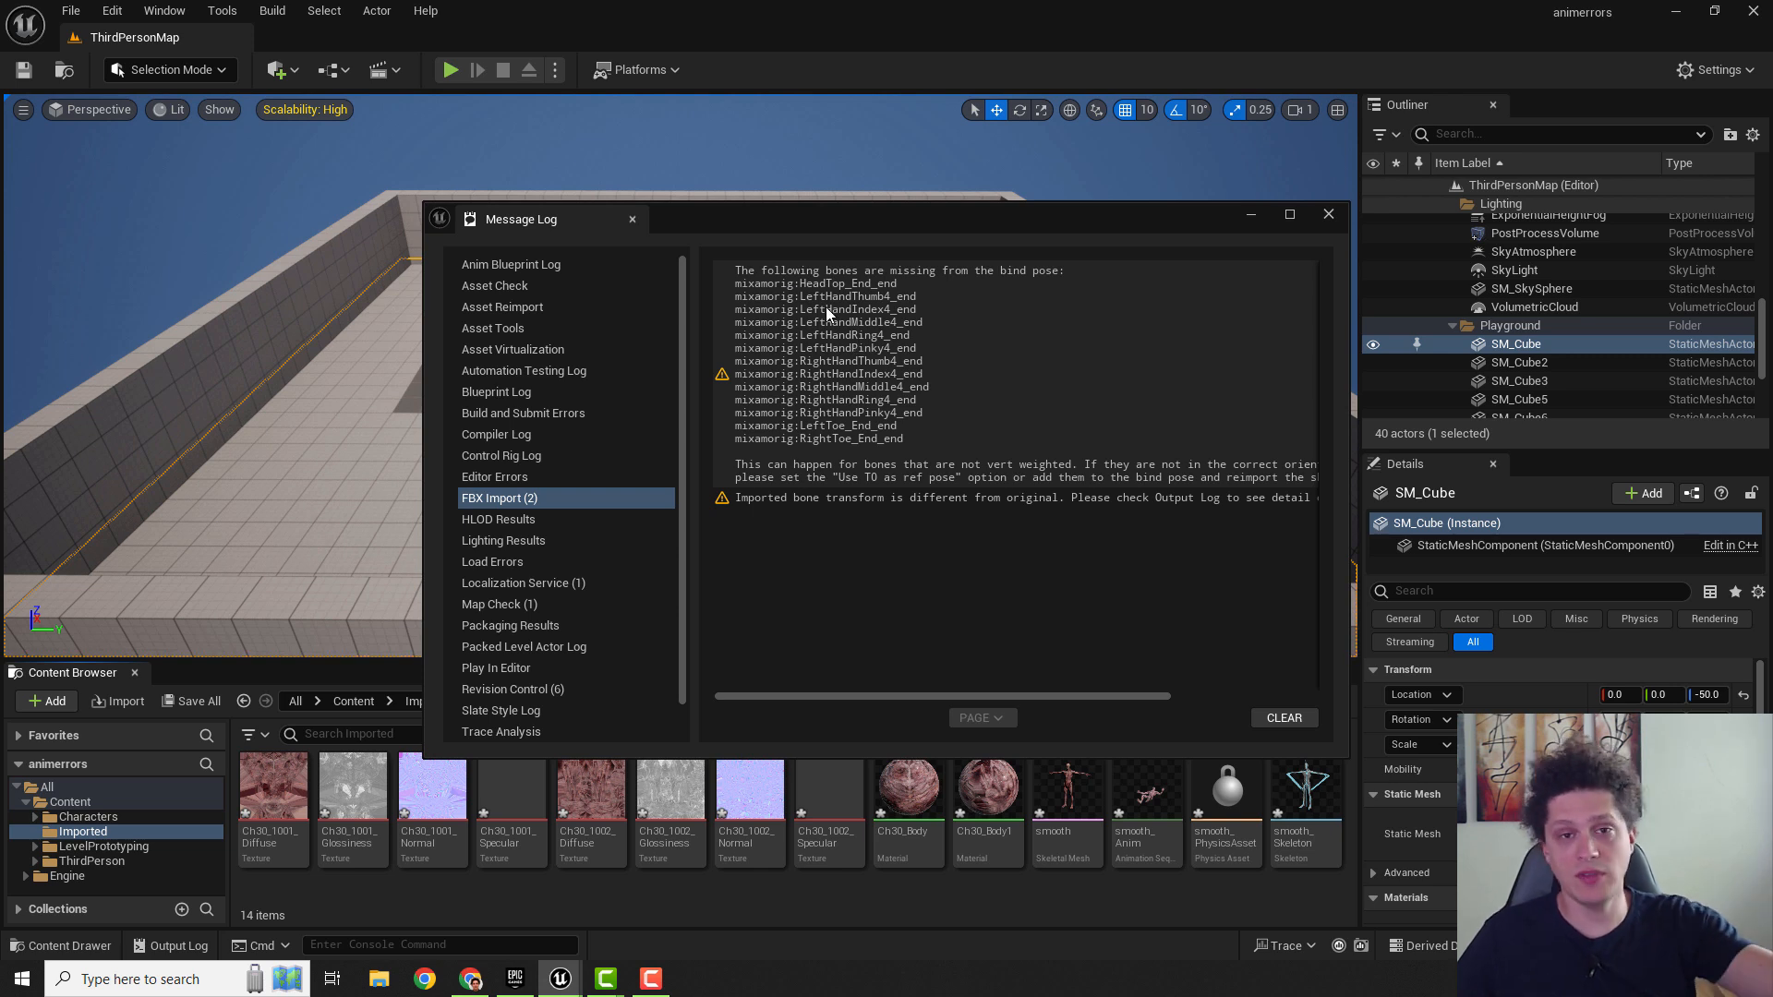
{"action": "mouse_move", "coordinate": [864, 327]}
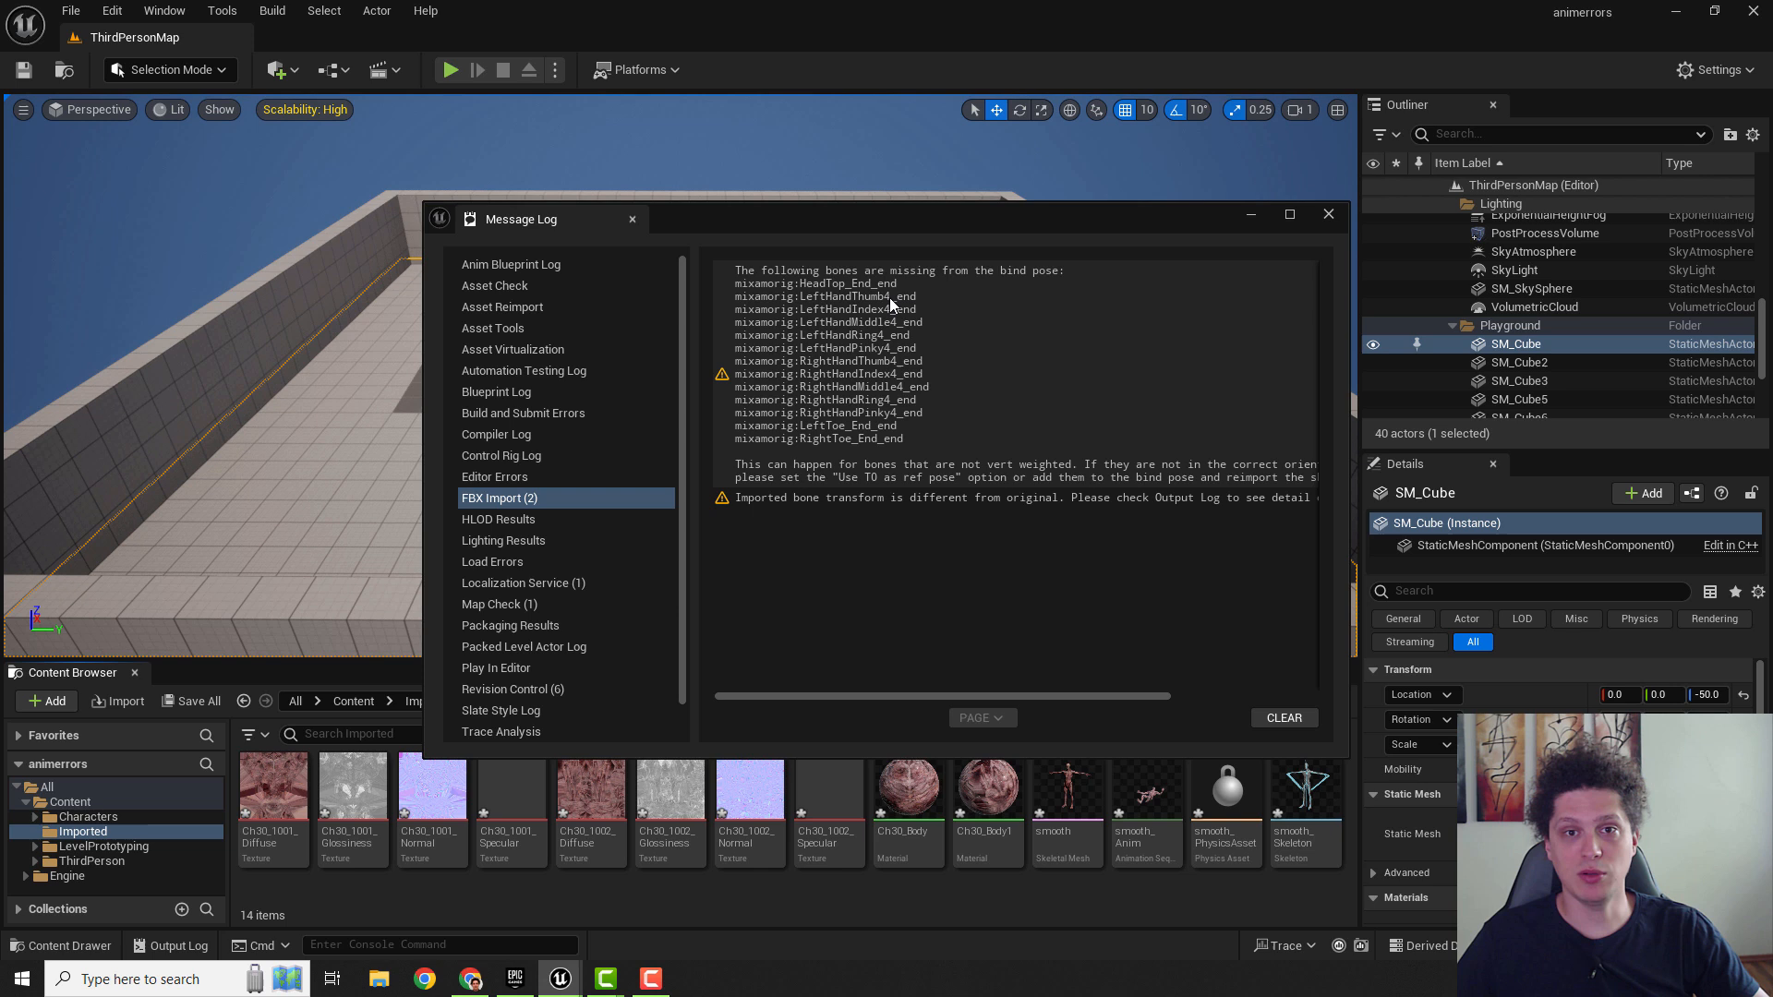
{"action": "mouse_move", "coordinate": [948, 335]}
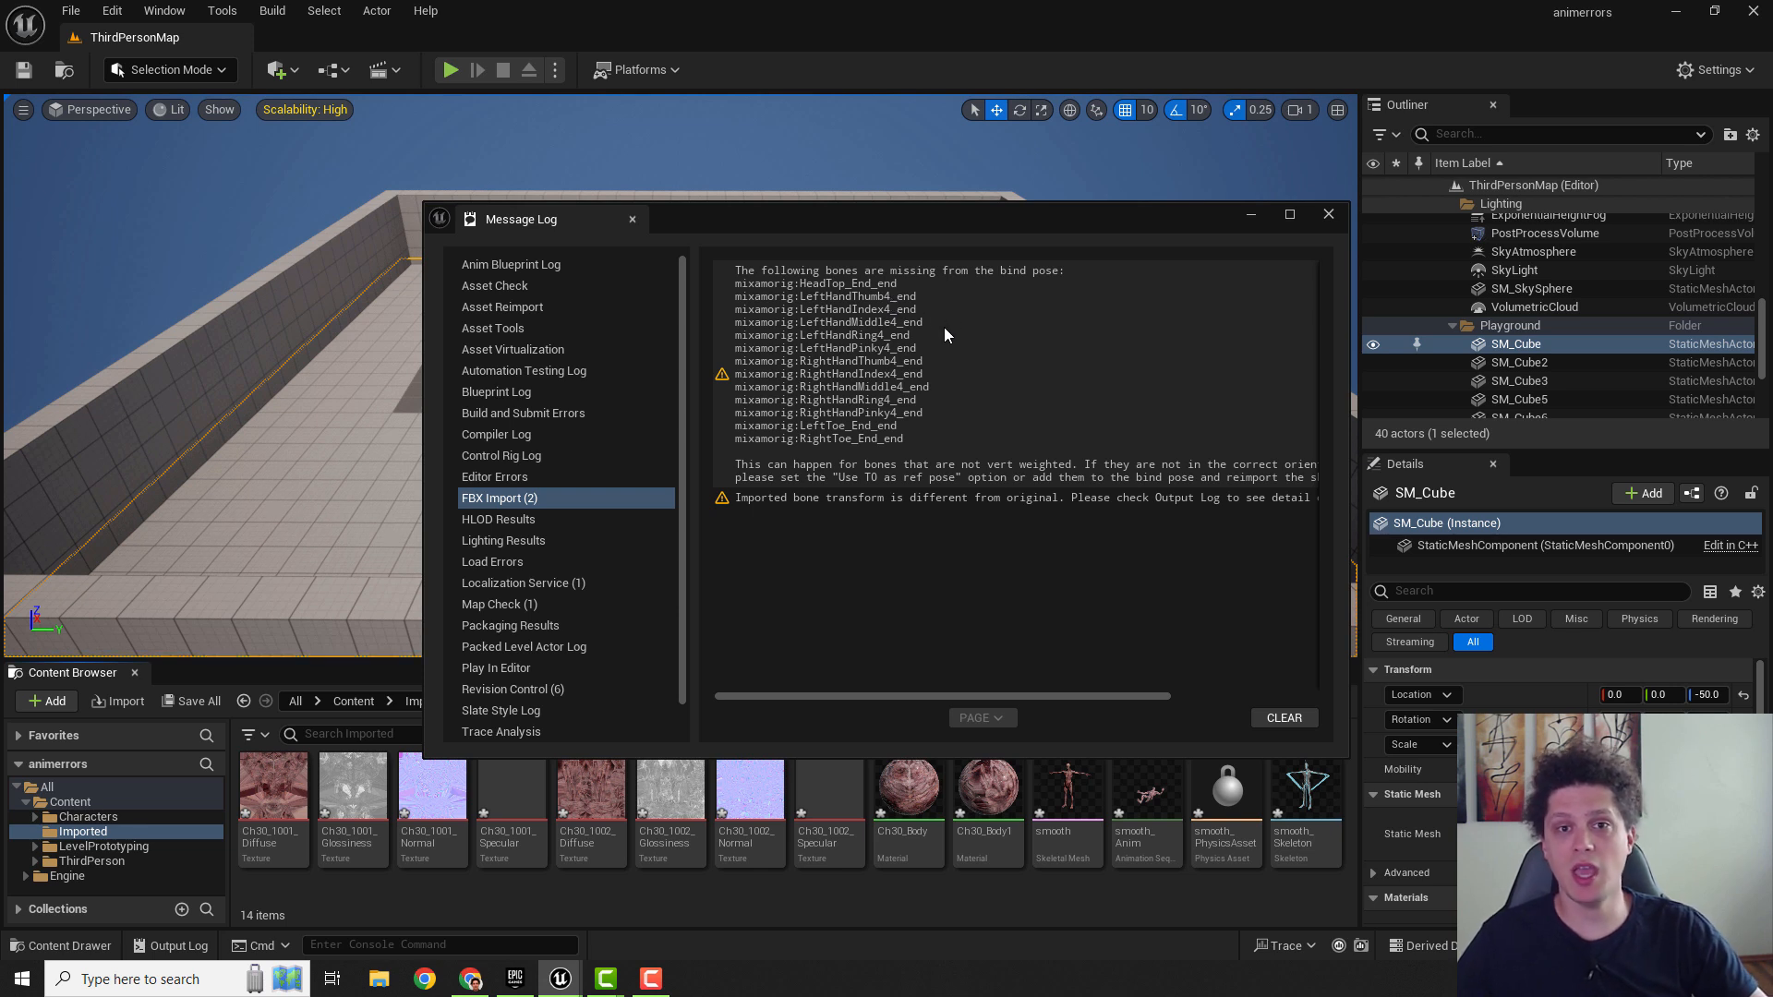
{"action": "mouse_move", "coordinate": [1017, 388]}
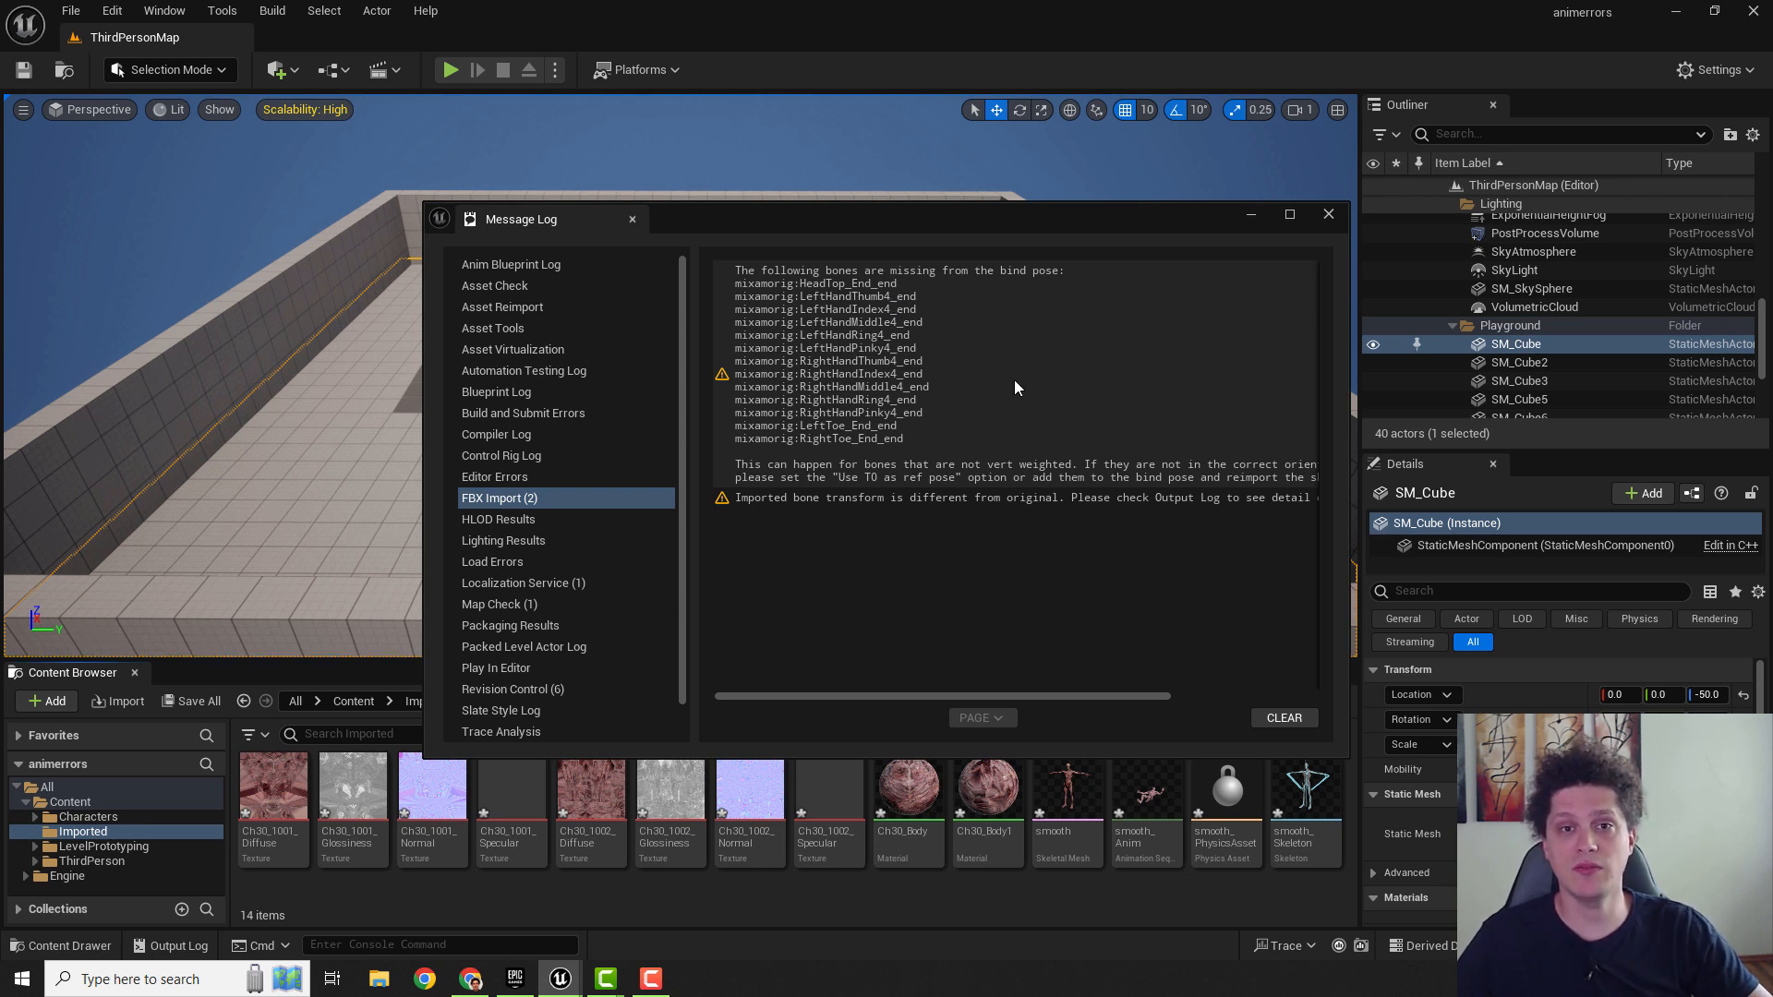
{"action": "mouse_move", "coordinate": [983, 354]}
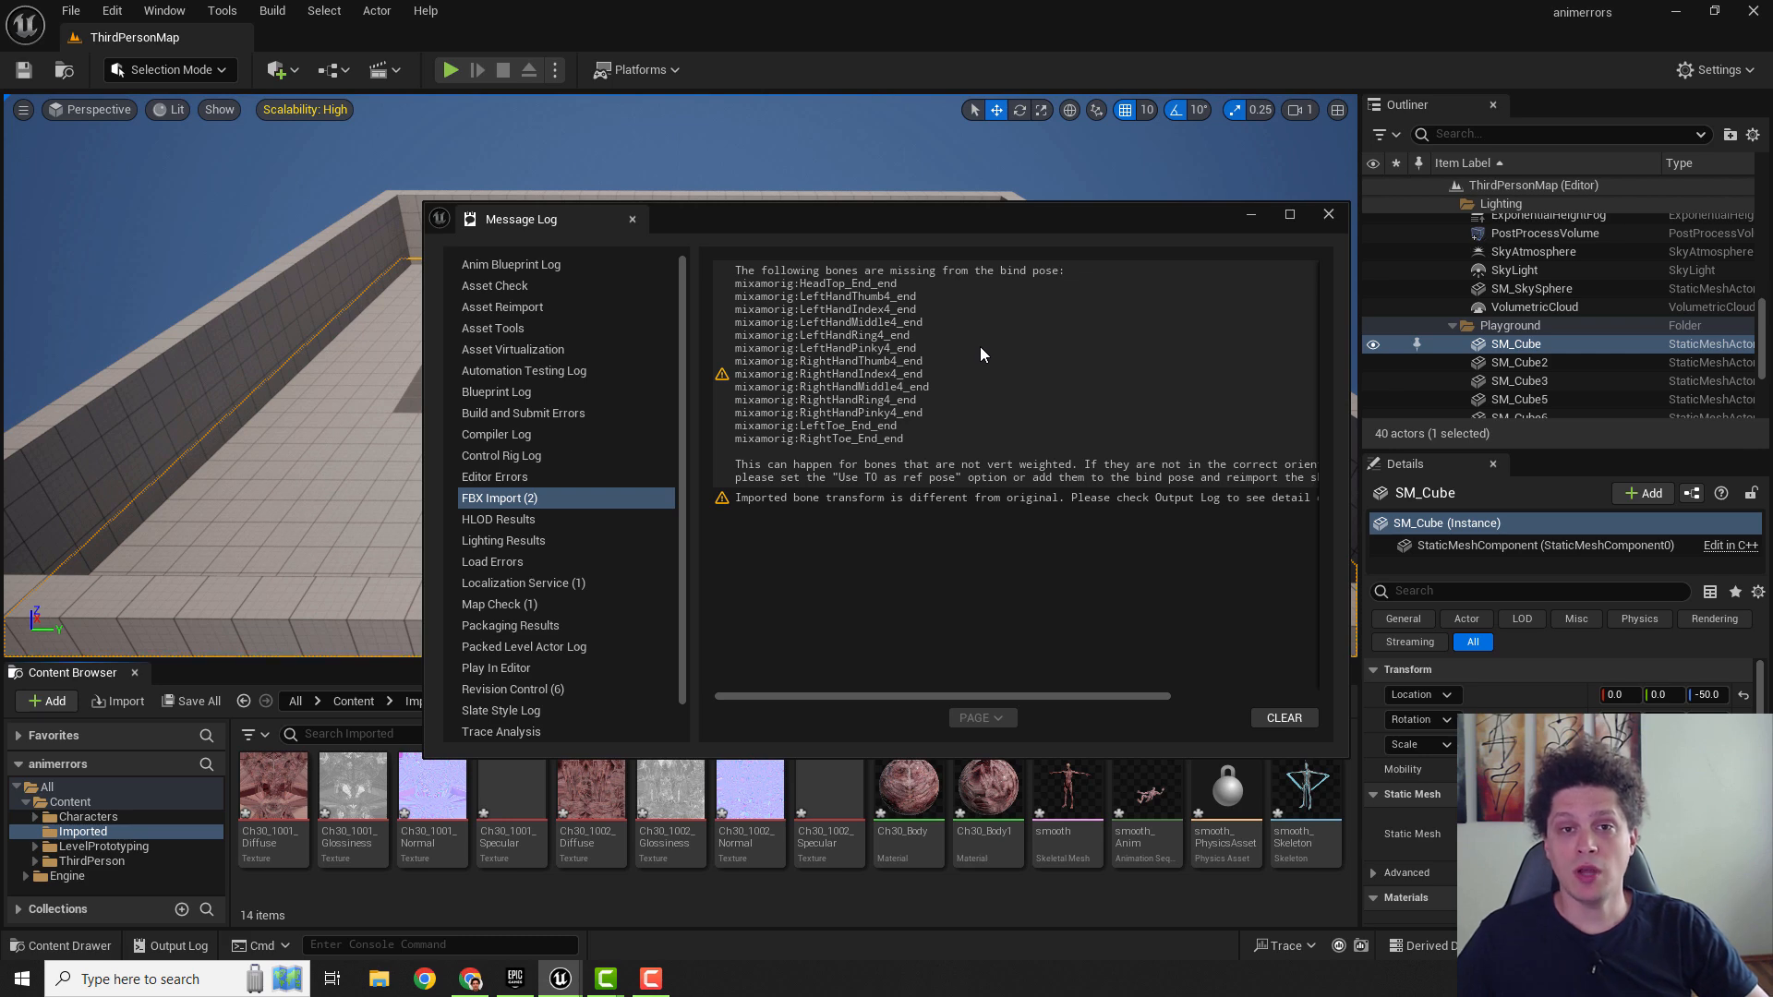